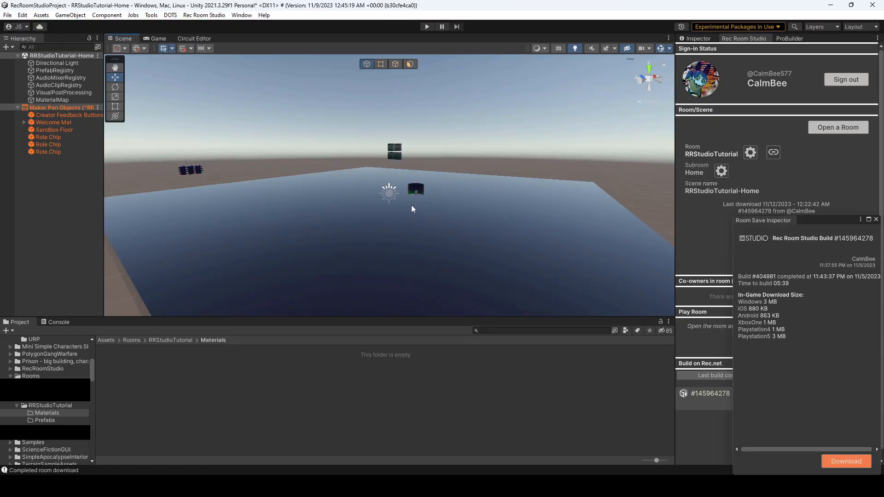
mouse_move(772, 225)
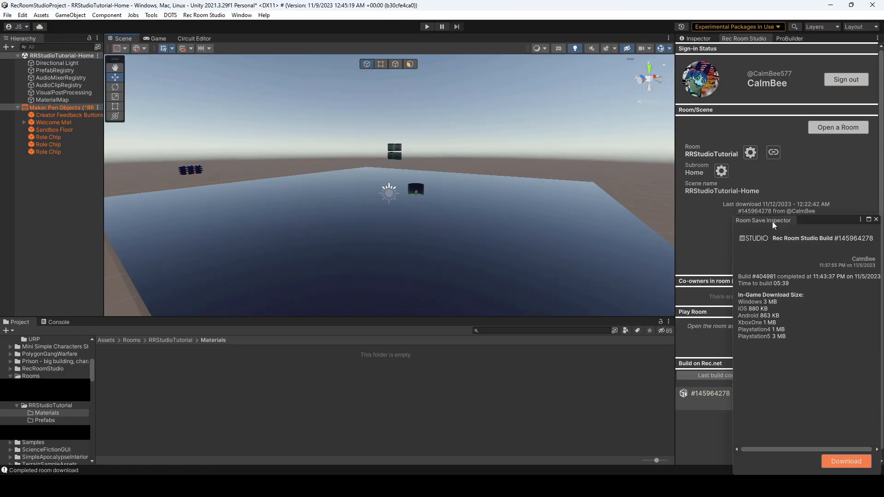
Close the room build details window to return to the room overview.
left_click(875, 219)
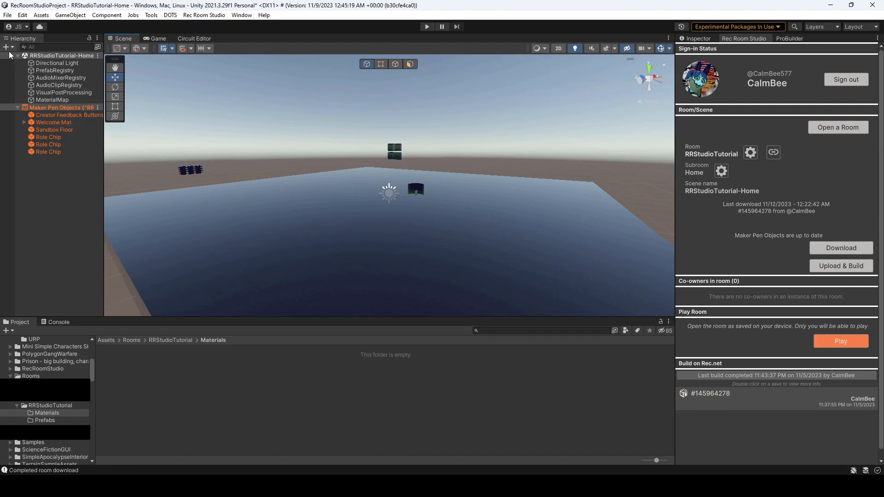
Create an empty GameObject in the Hierarchy and give it a Particle System child.
left_click(7, 47)
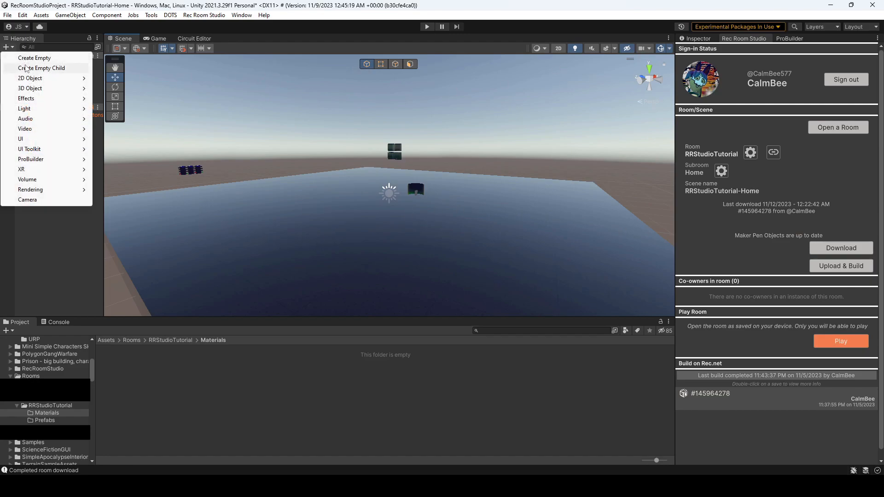
left_click(34, 57)
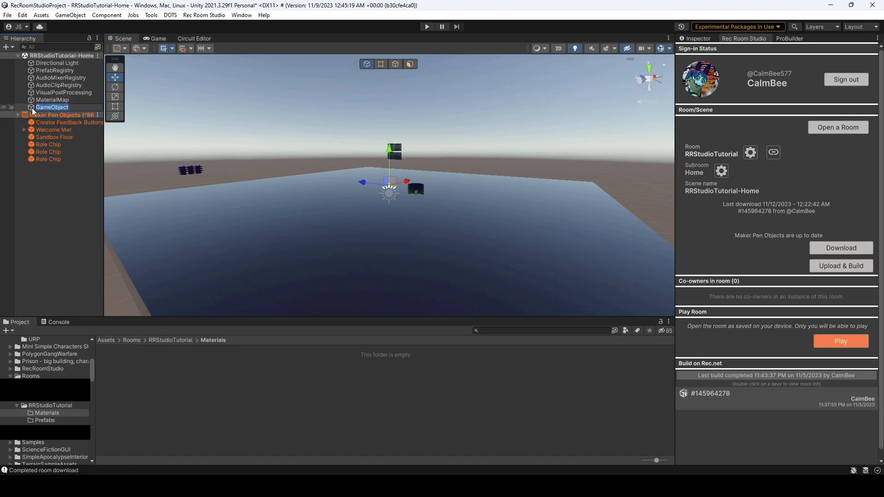
right_click(51, 107)
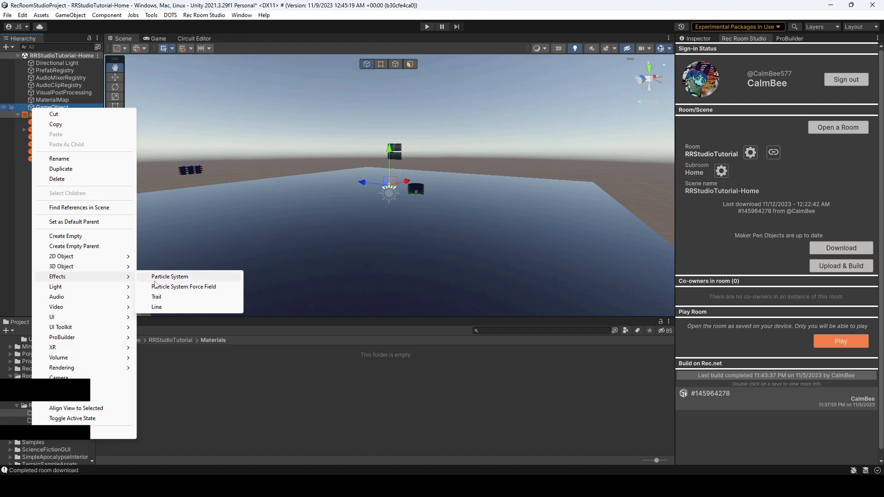
left_click(169, 276)
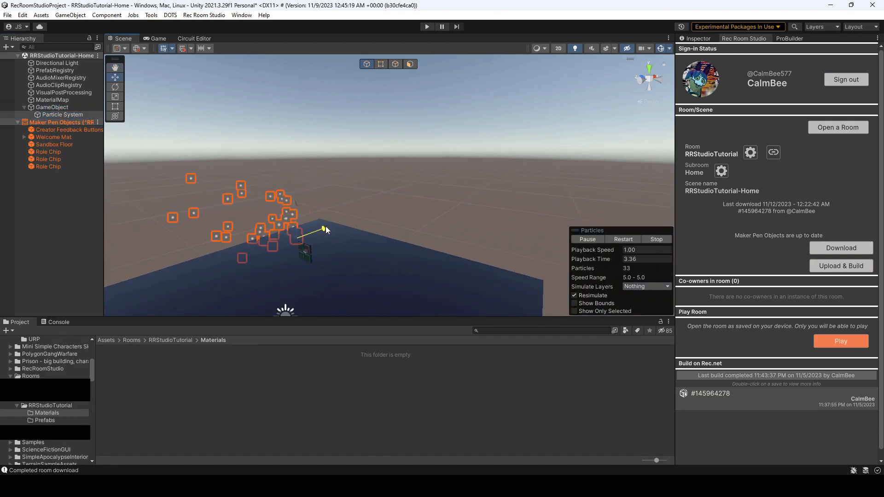
left_click(59, 114)
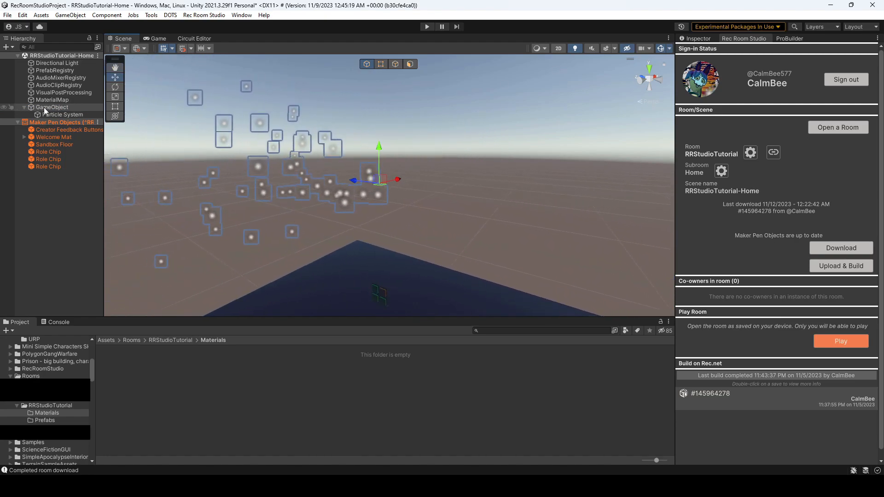
Save the GameObject as a prefab in the Prefabs folder and enter prefab editing mode.
left_click(45, 419)
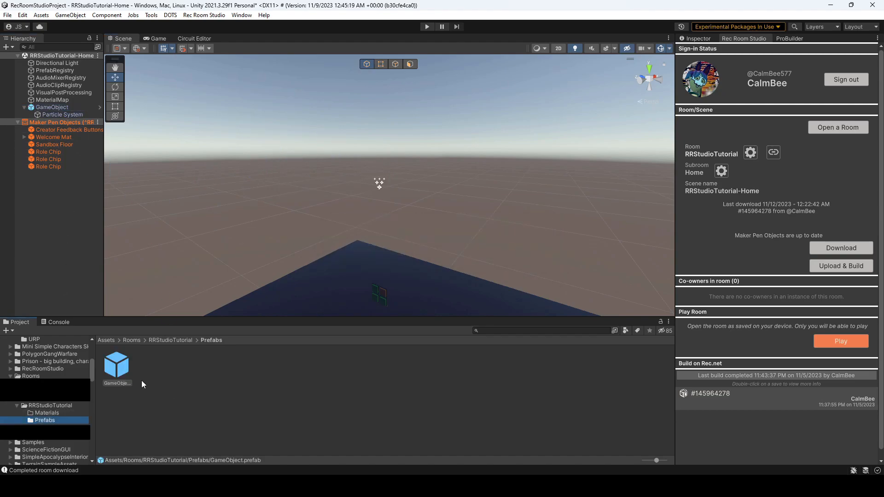
left_click(117, 363)
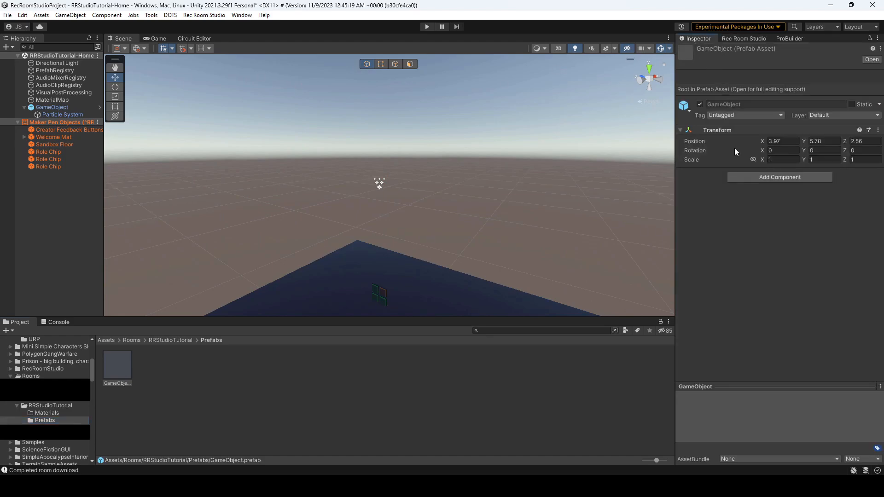
left_click(51, 107)
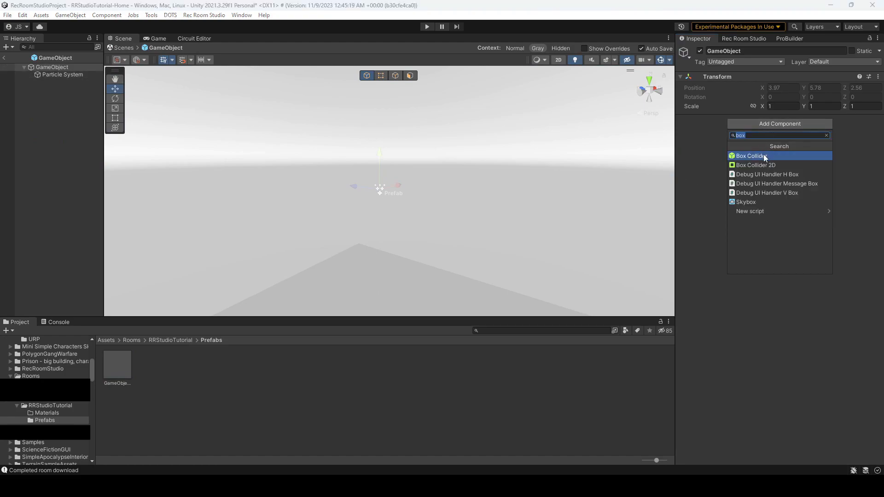
Add a Box Collider and a Rec Room Object component to the prefab root.
left_click(751, 156)
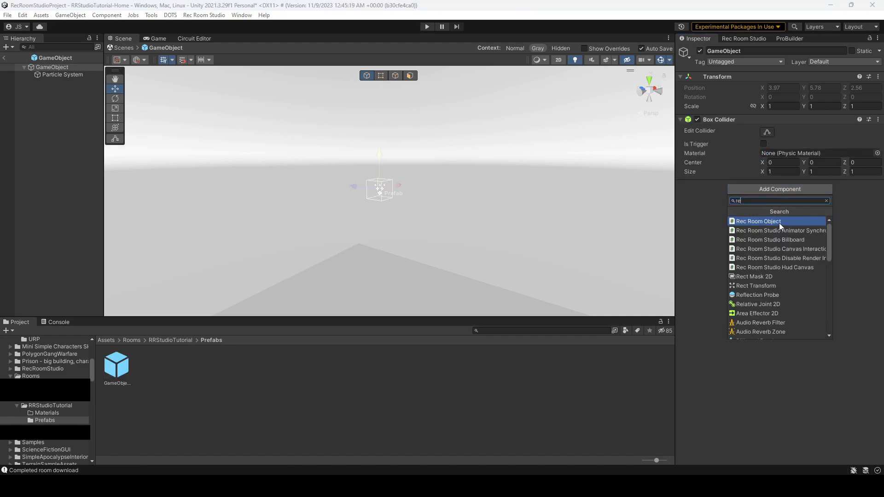
left_click(758, 221)
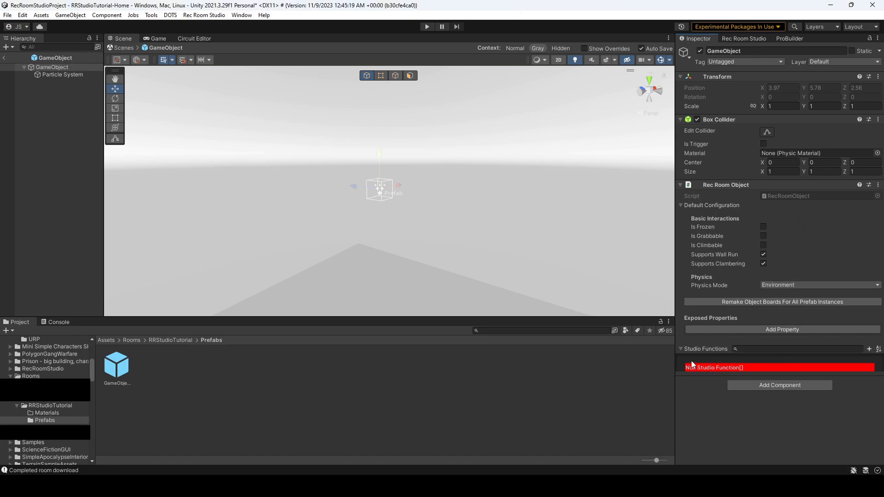
mouse_move(704, 359)
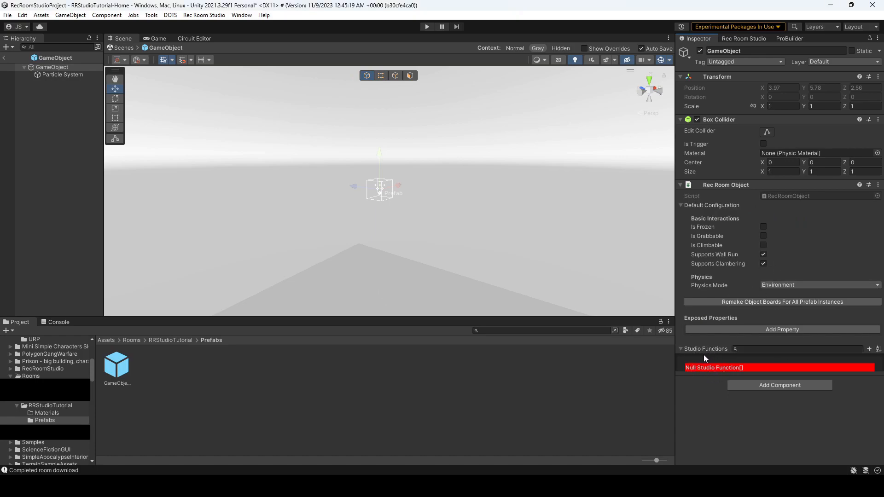
mouse_move(759, 361)
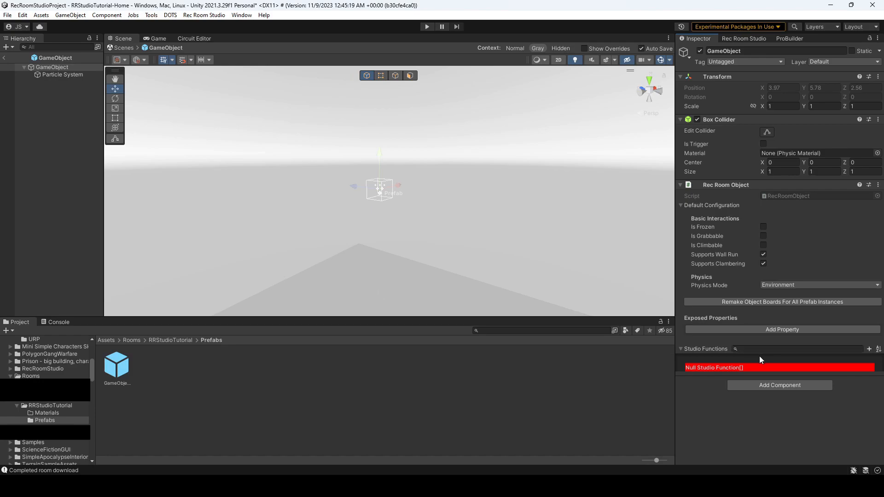
mouse_move(870, 349)
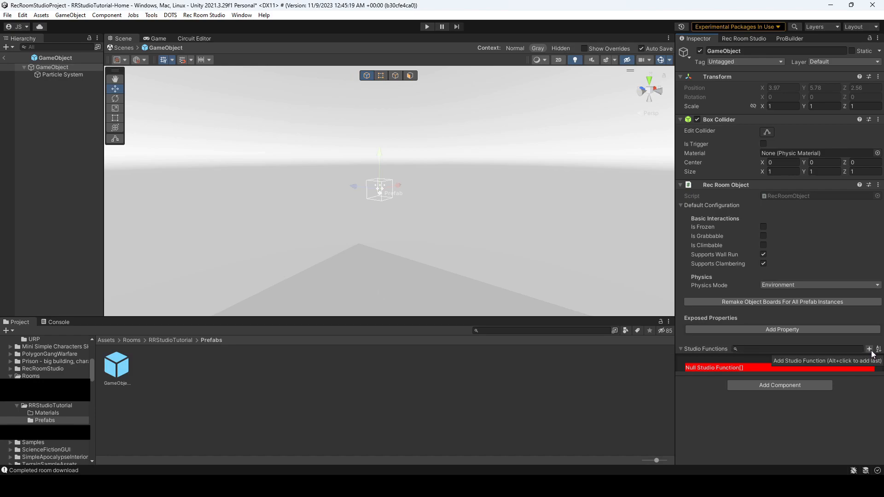
mouse_move(27, 66)
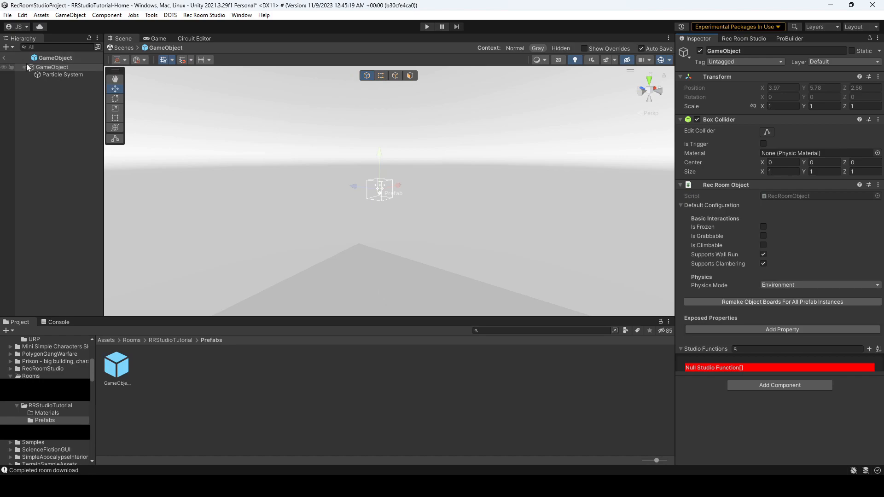
left_click(62, 75)
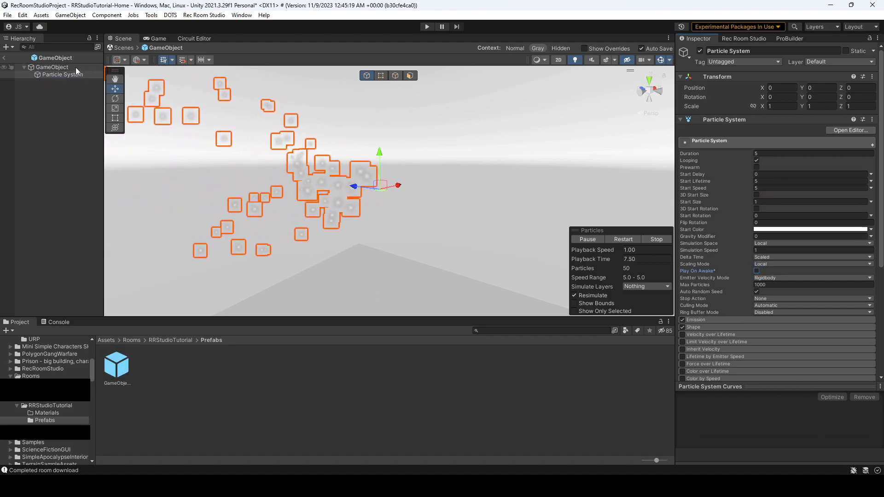
Add a Studio Function calling Particle System Play(), then exit prefab mode.
left_click(51, 66)
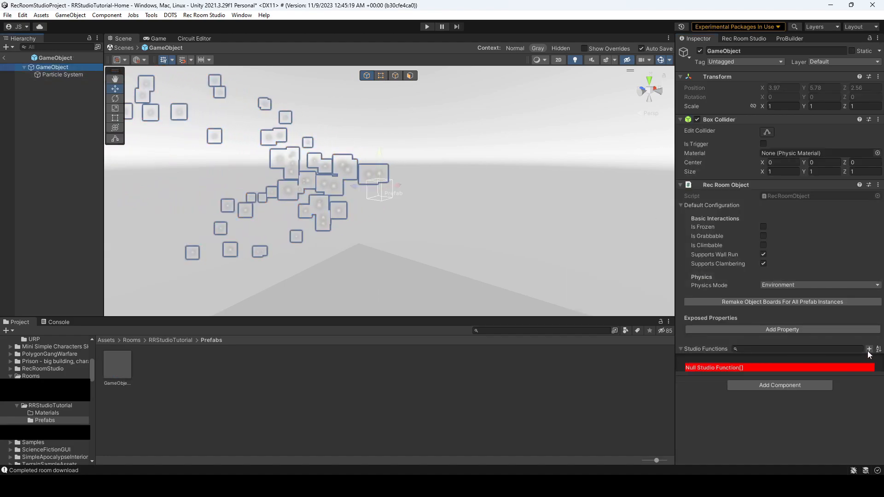
left_click(869, 348)
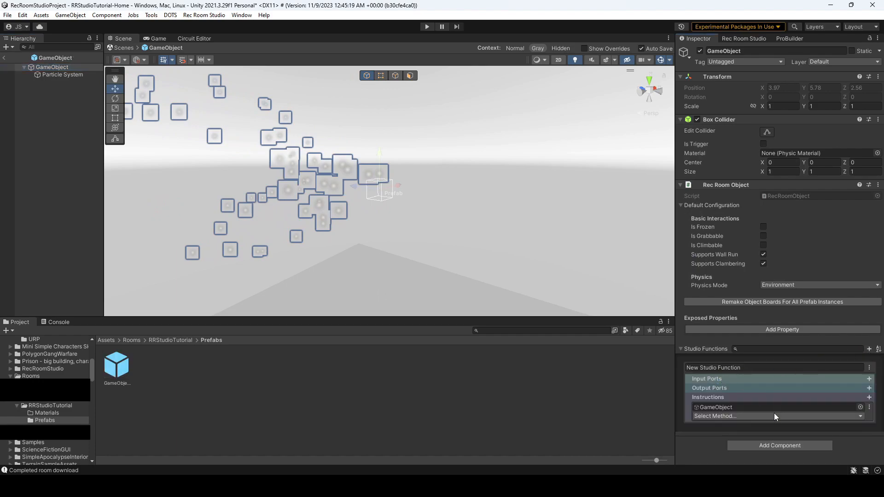
mouse_move(708, 382)
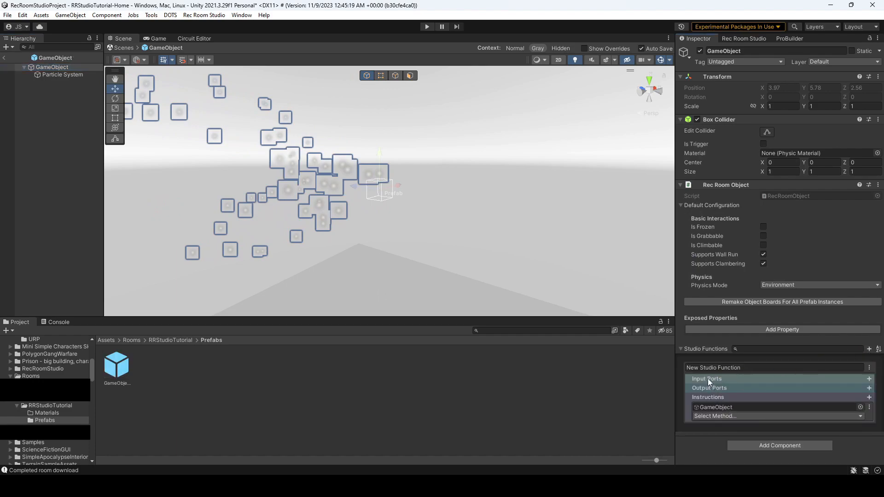
mouse_move(724, 400)
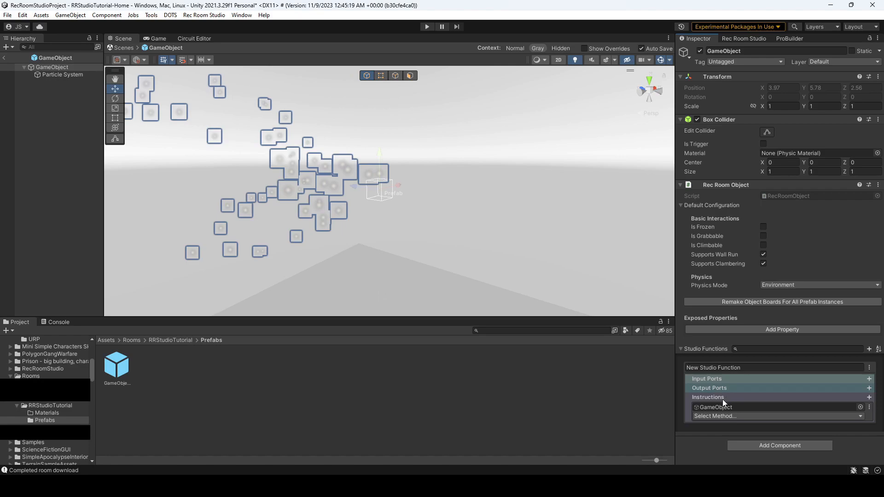
mouse_move(709, 383)
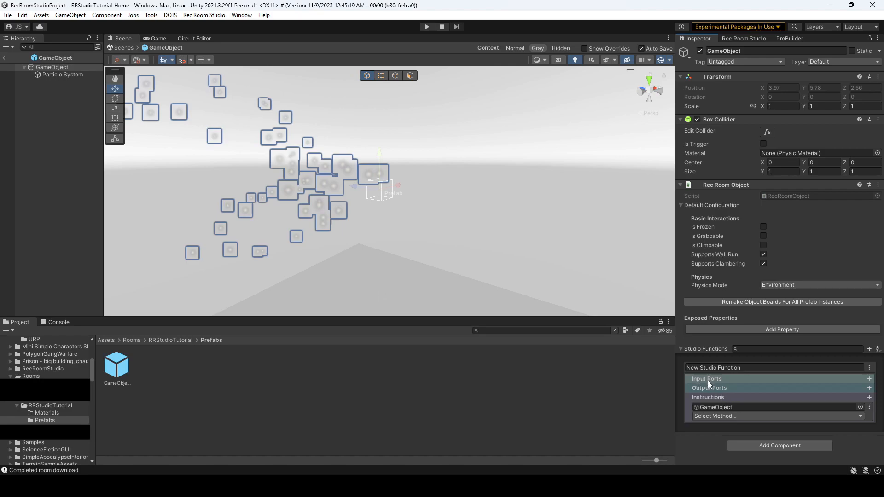
mouse_move(694, 384)
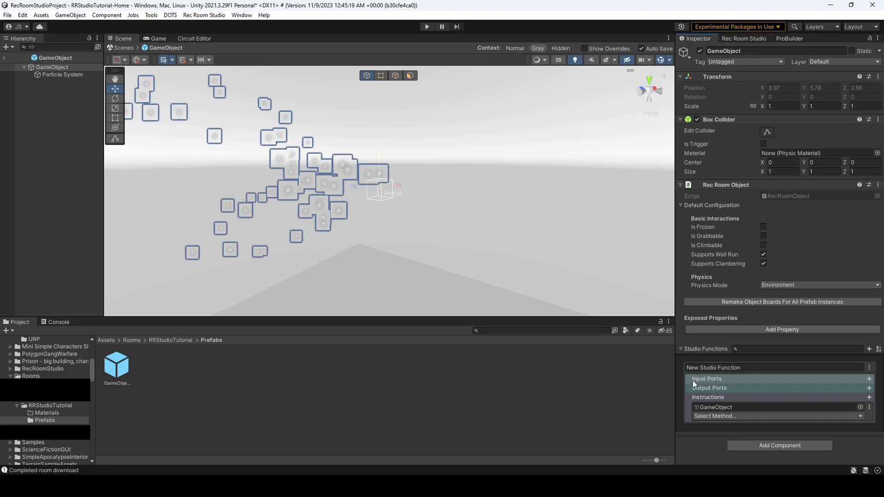
mouse_move(704, 395)
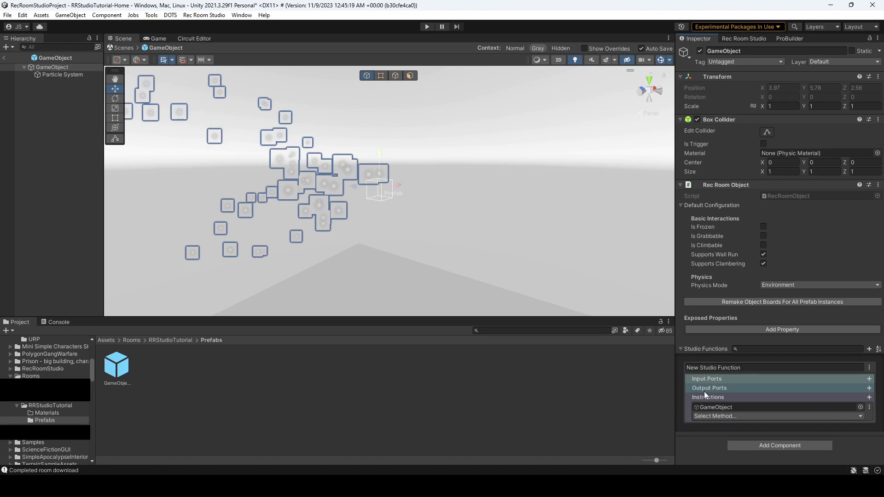
mouse_move(719, 406)
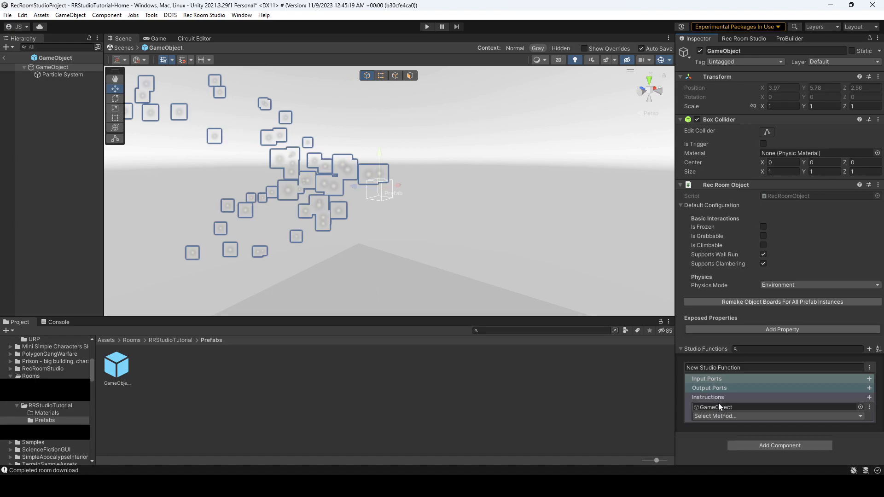
mouse_move(725, 409)
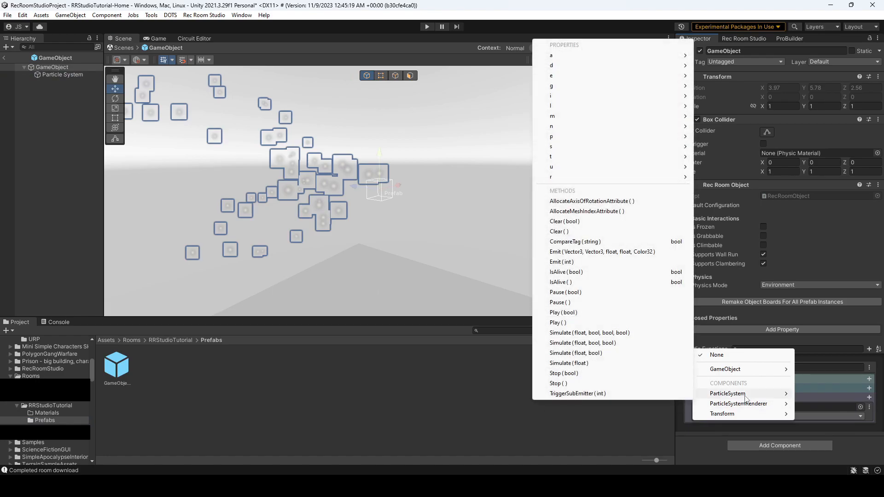
left_click(557, 322)
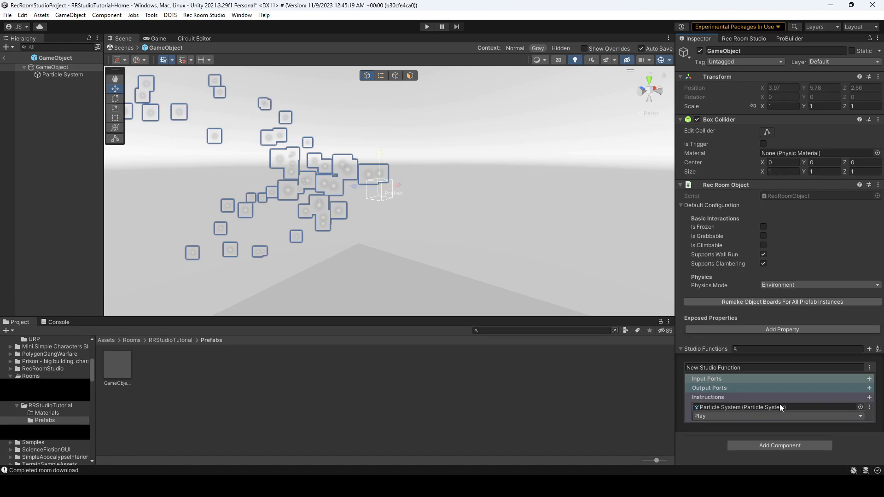
mouse_move(759, 425)
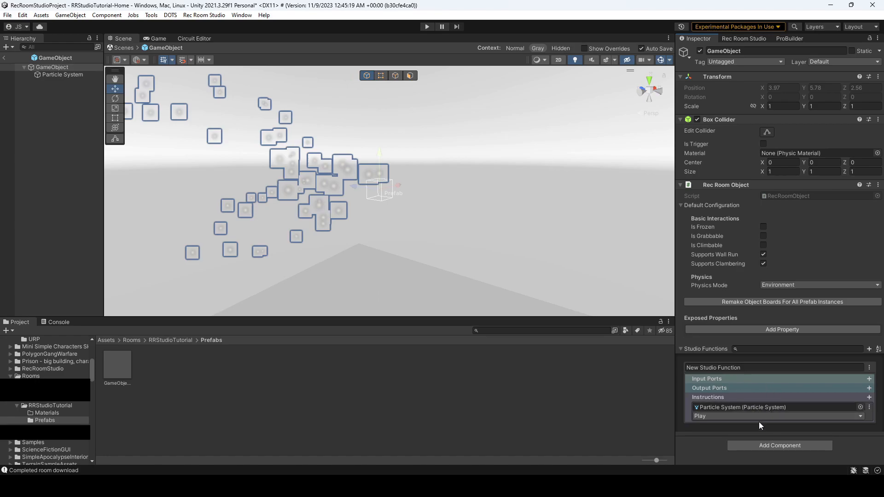
left_click(9, 55)
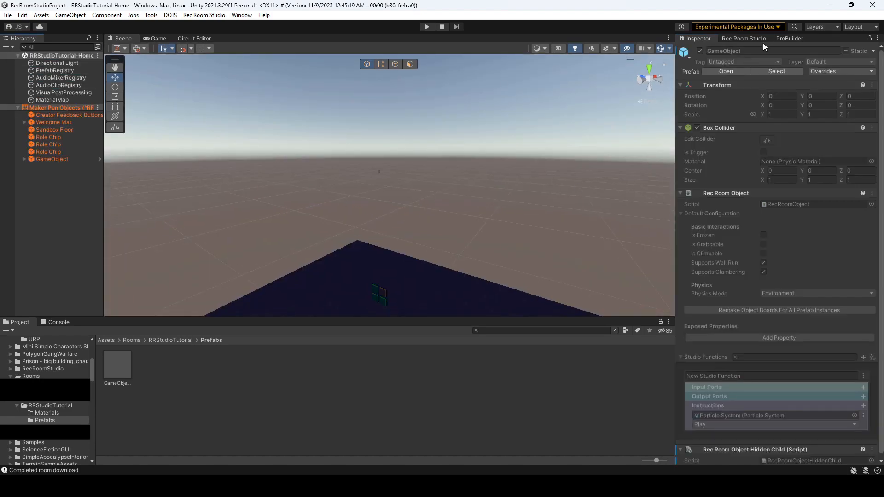
Search the Rec Room palette for 'studio' and spawn a Studio Function chip.
left_click(426, 27)
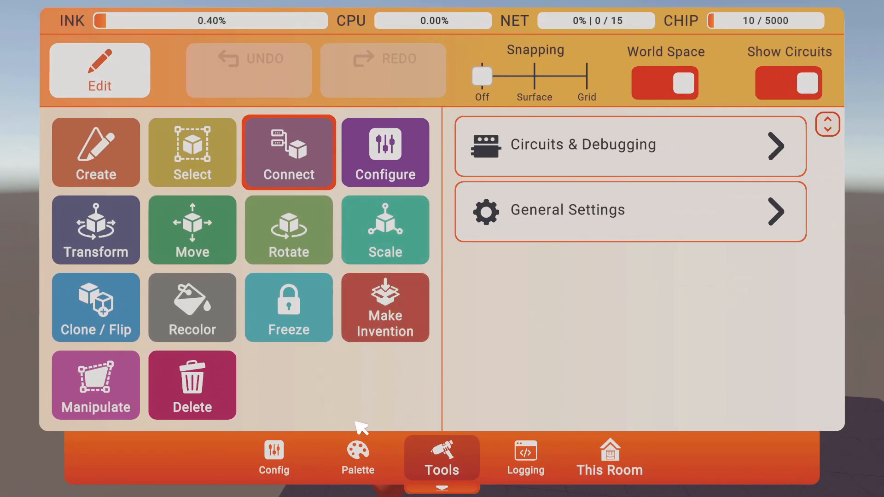
left_click(357, 457)
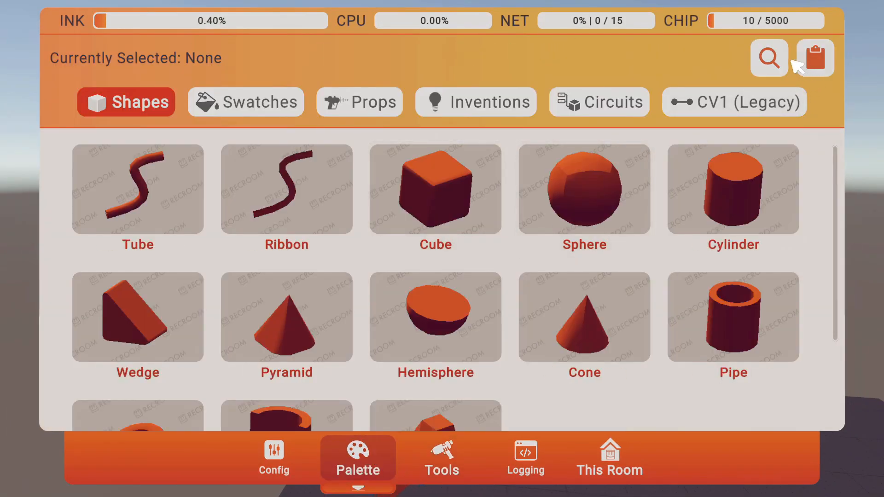
left_click(768, 57)
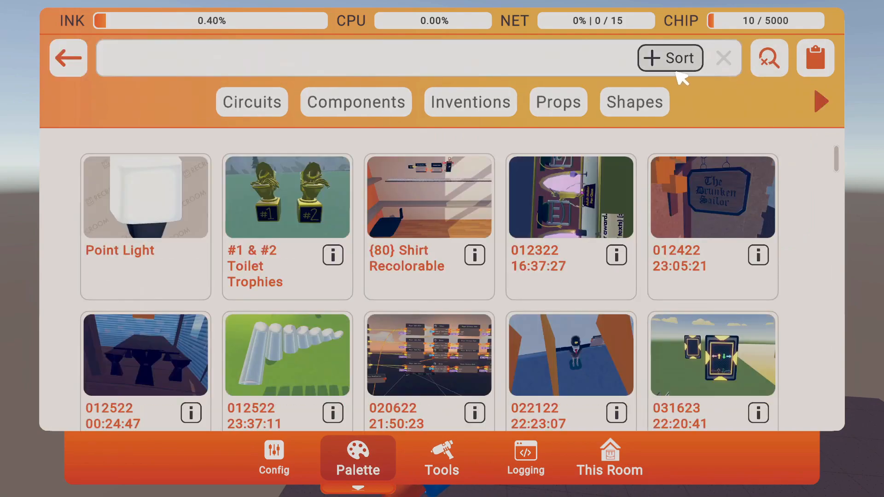
type("studio")
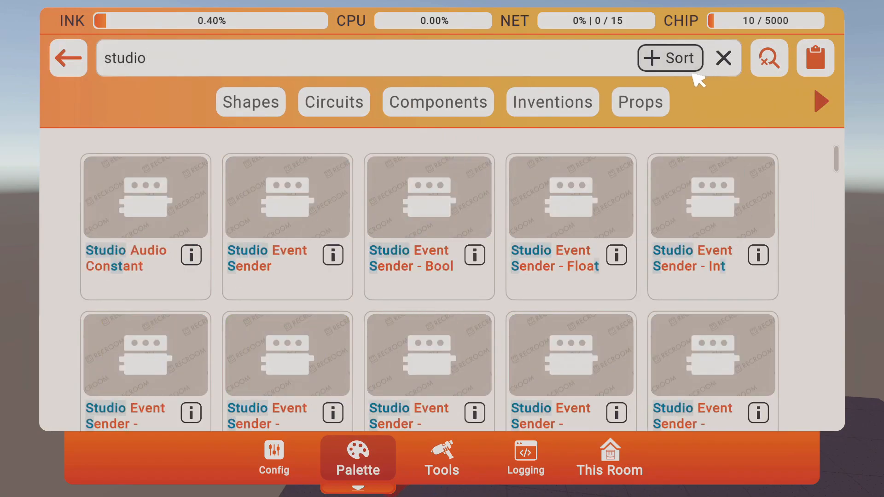
scroll("down", 3)
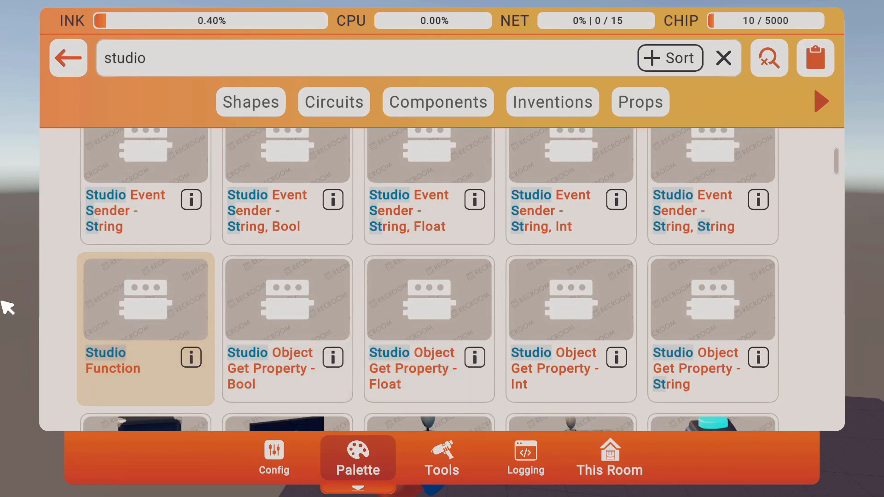
left_click(145, 330)
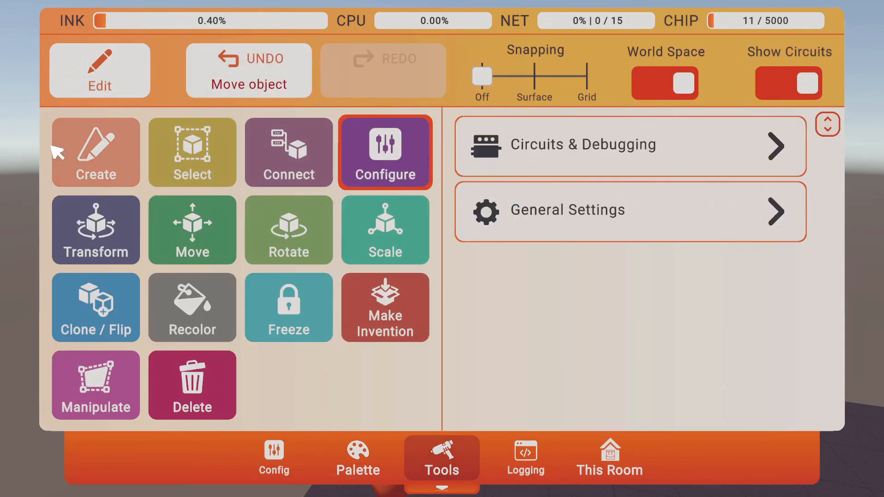
Set the chip's Function to New Studio Function GameObject and return to the palette.
left_click(274, 456)
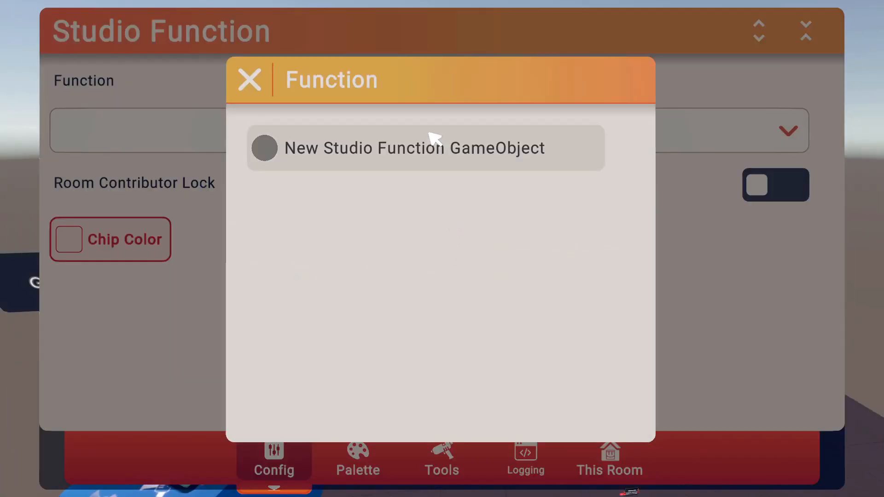
left_click(425, 147)
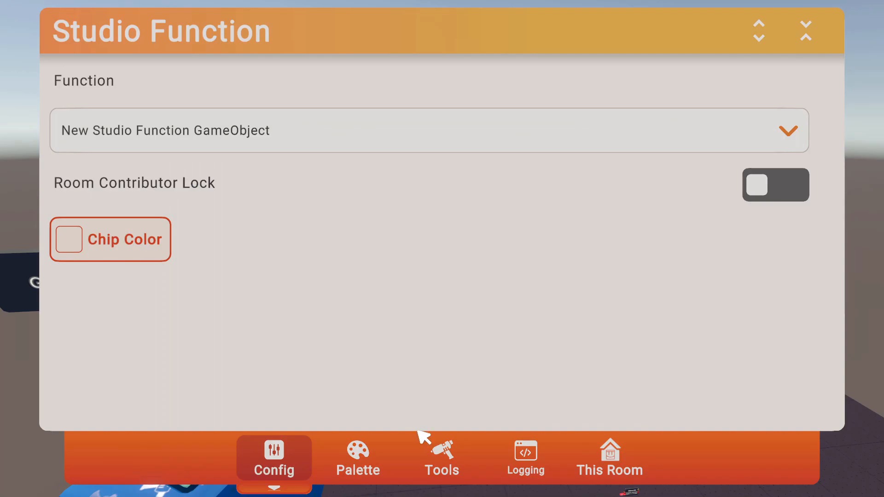
left_click(441, 459)
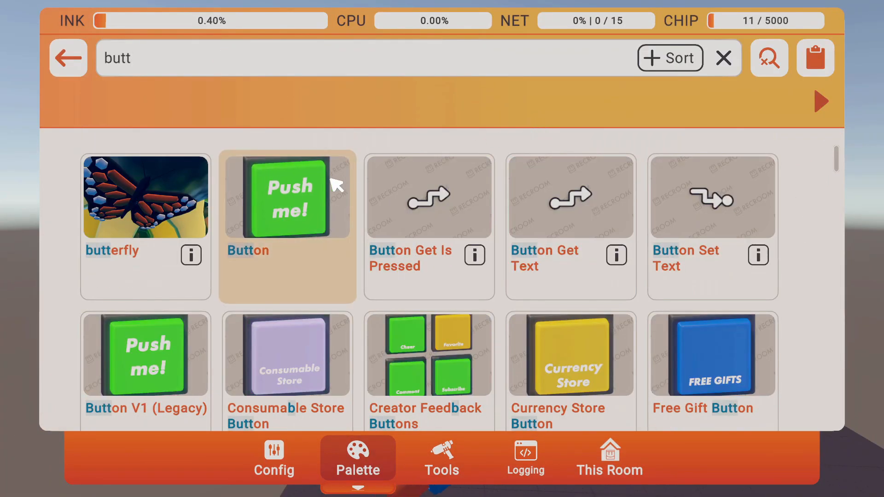
Spawn a Push Me button from the palette search results.
left_click(287, 197)
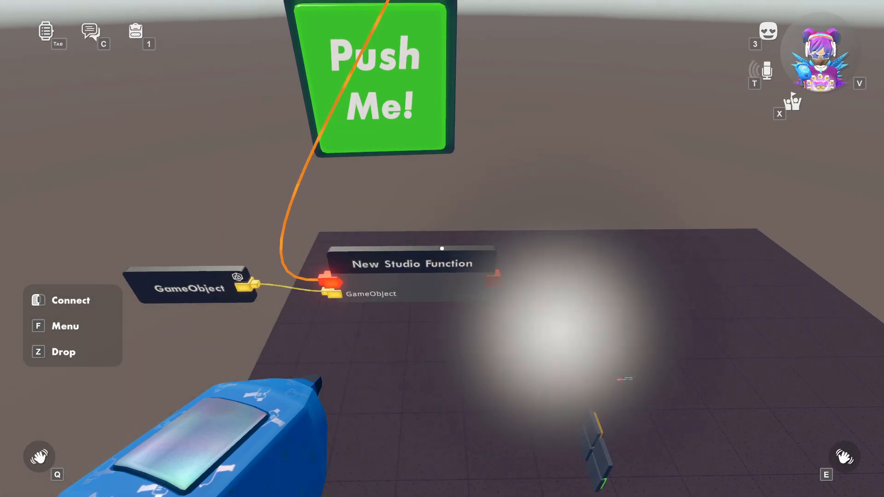
mouse_move(442, 249)
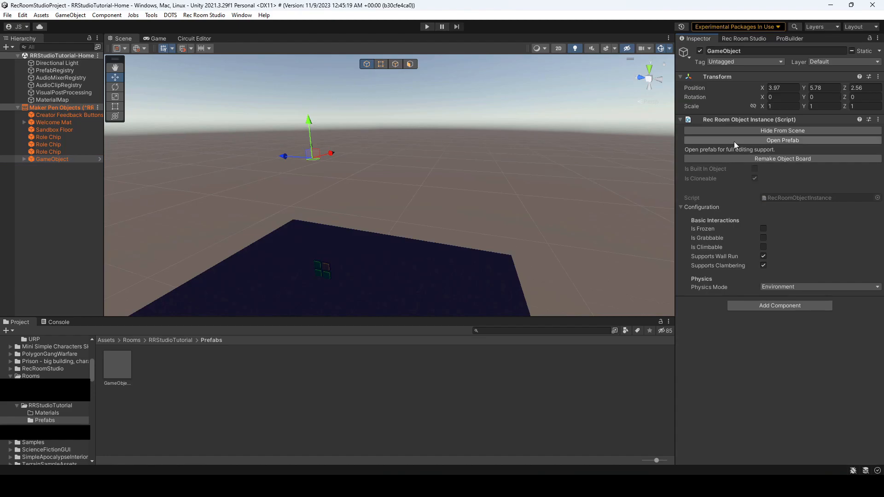
Reopen the particles prefab and add a second Studio Function targeting the particle system.
left_click(781, 140)
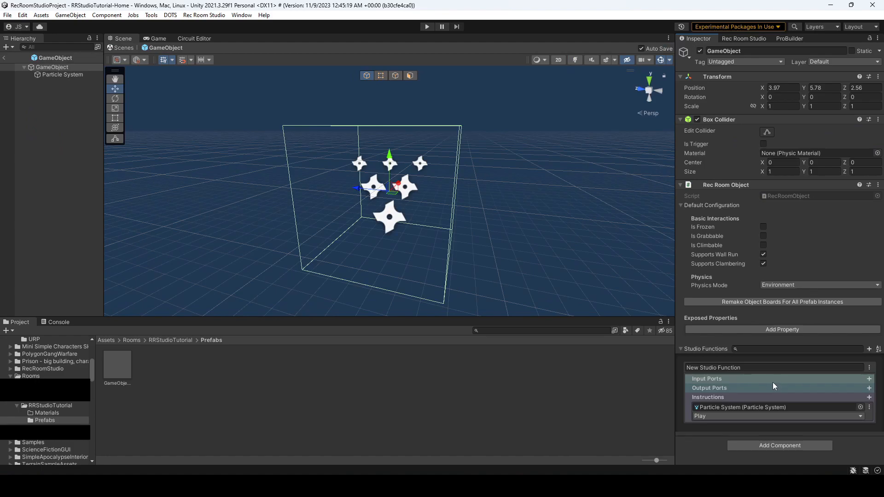
mouse_move(867, 399)
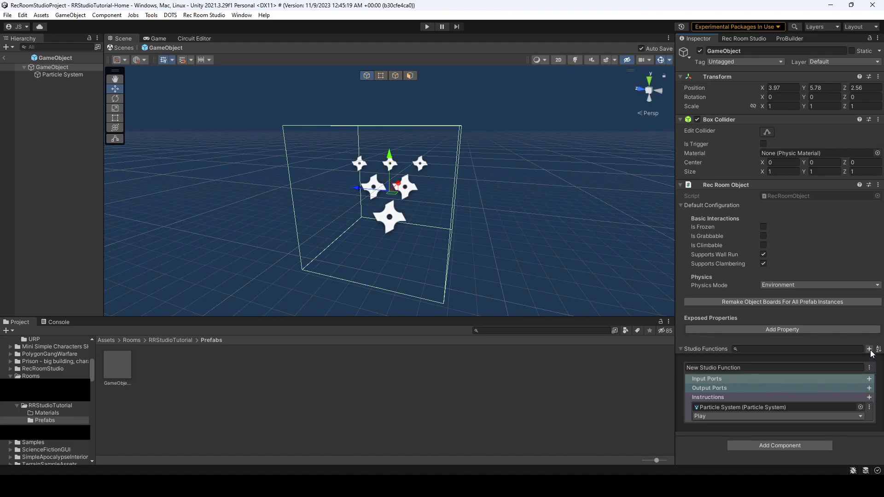
left_click(863, 349)
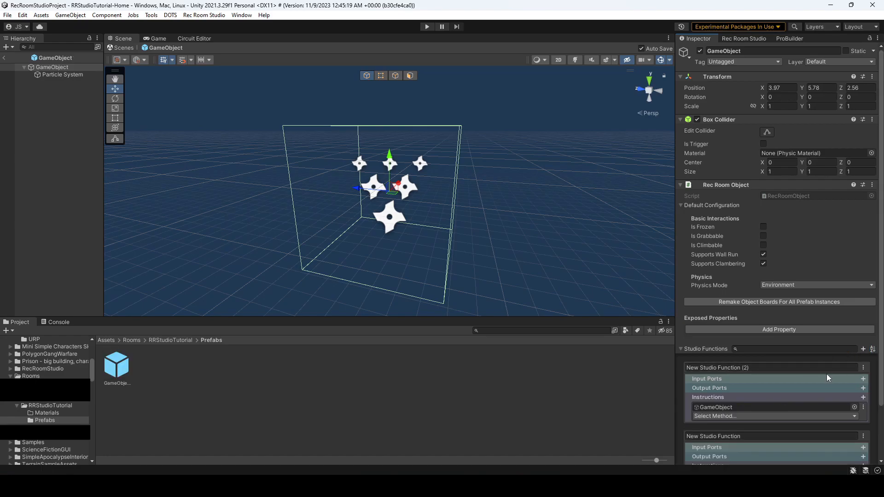
scroll("down", 3)
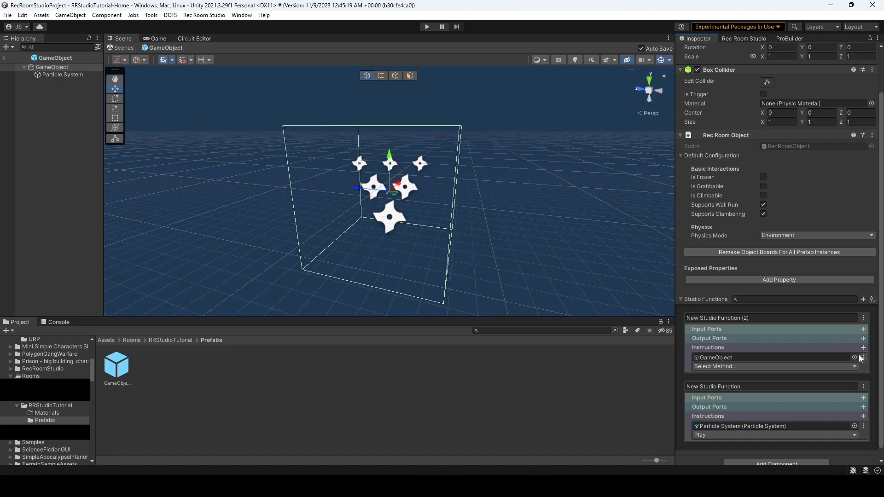
left_click(62, 75)
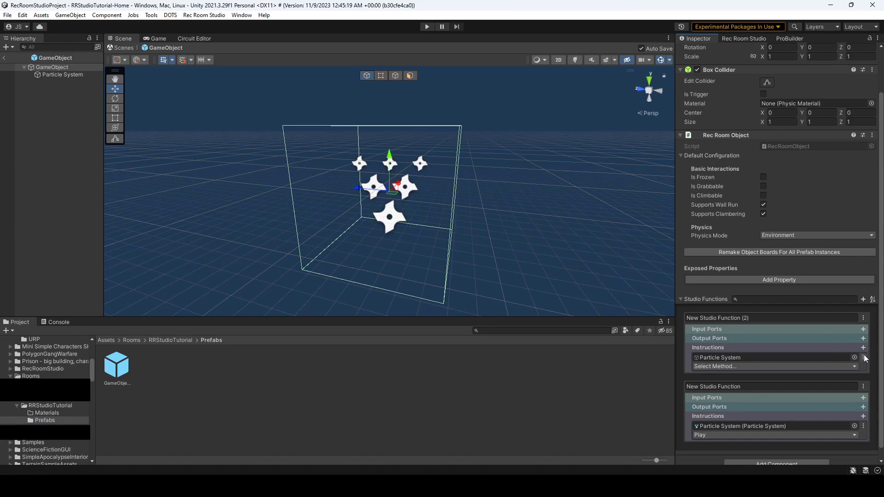
Make the instruction a Switch driven by a New Parameter int input port.
left_click(854, 357)
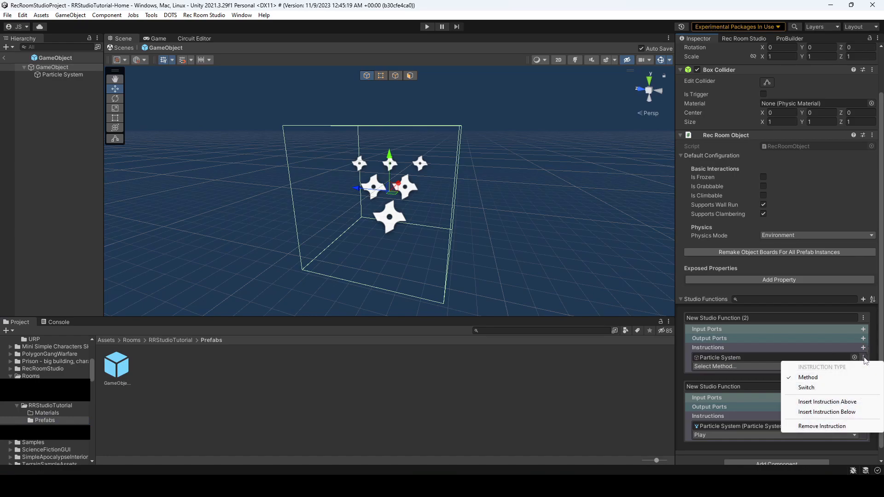
mouse_move(806, 388)
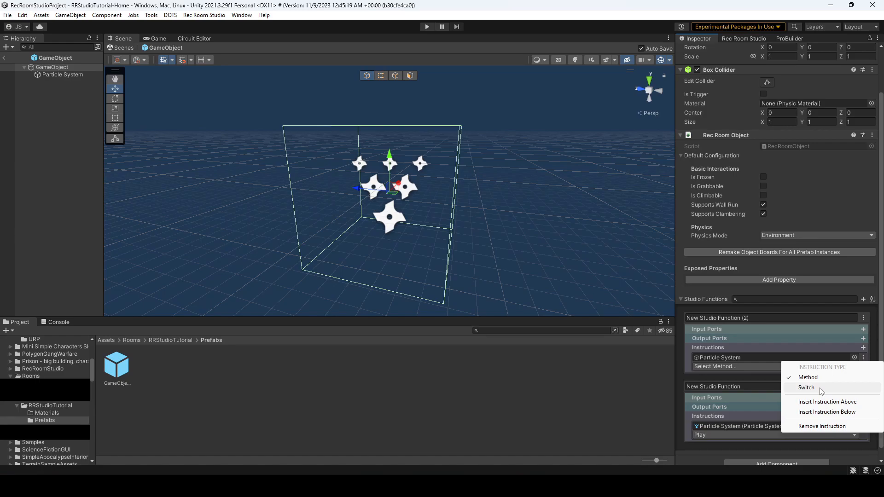
left_click(806, 388)
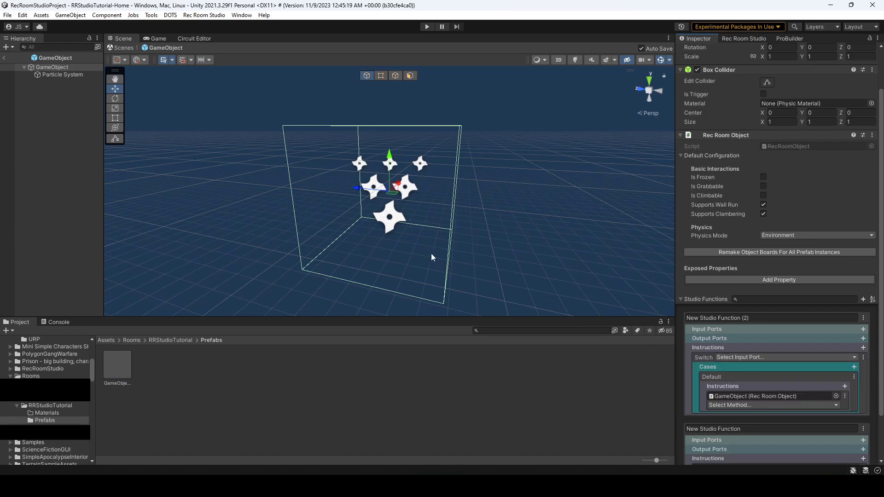
mouse_move(381, 208)
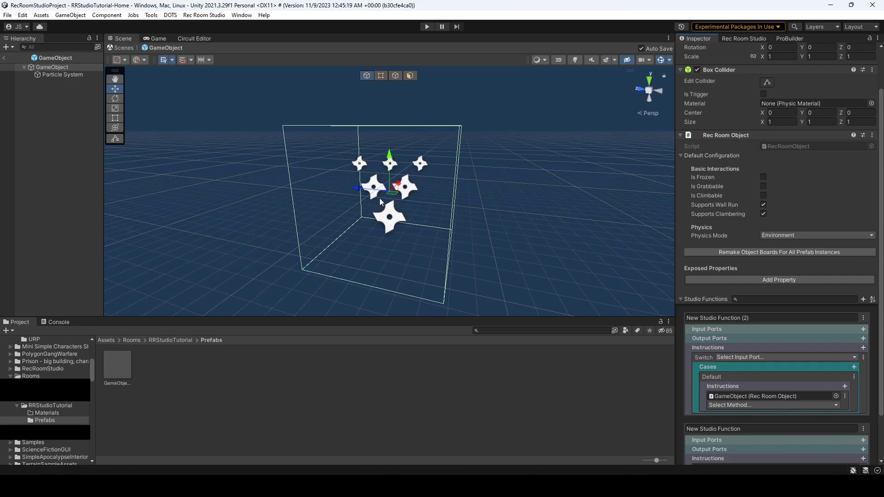
left_click(772, 405)
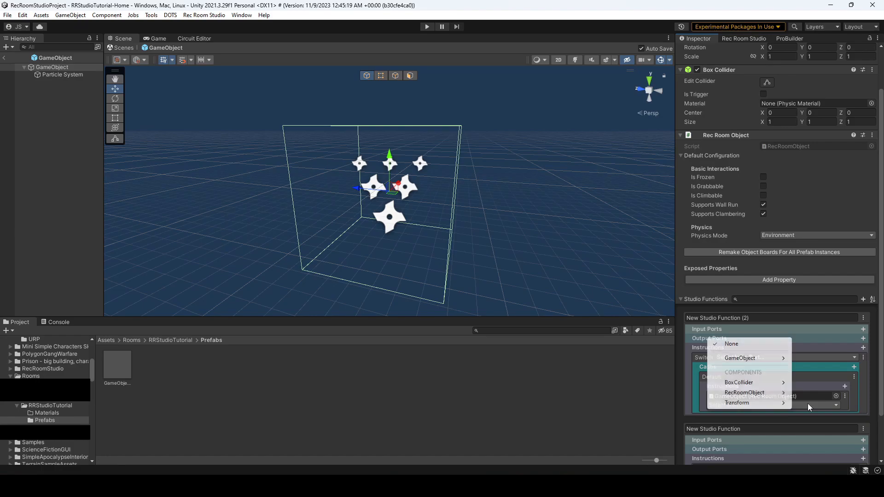
left_click(753, 396)
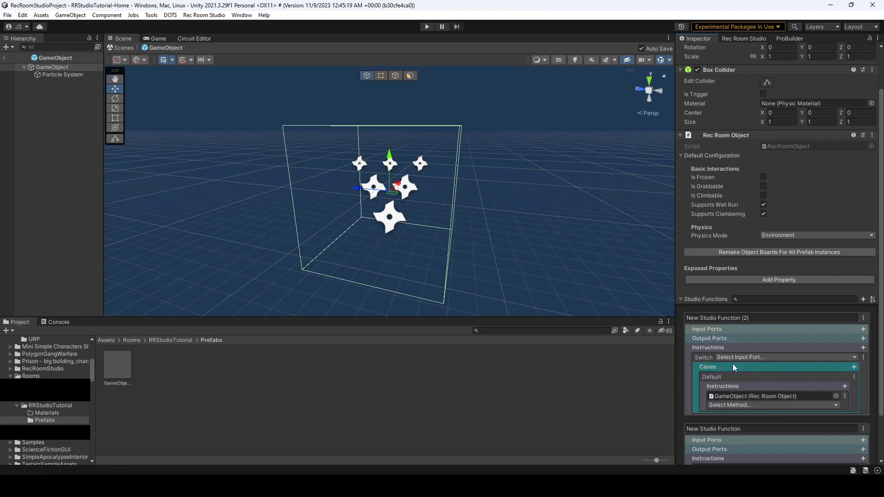
mouse_move(706, 359)
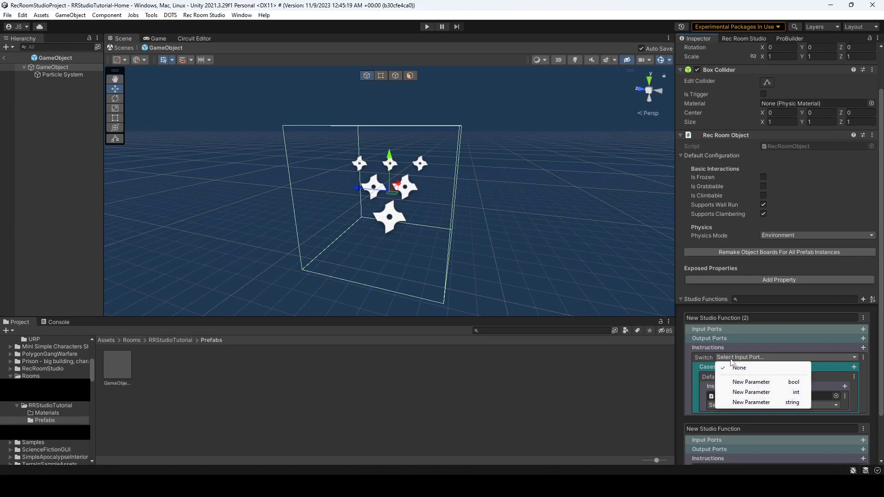
mouse_move(750, 392)
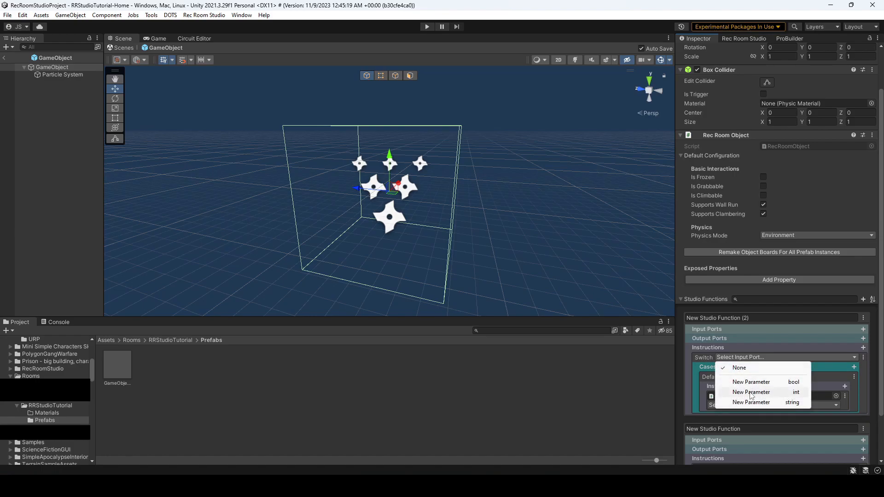
left_click(751, 392)
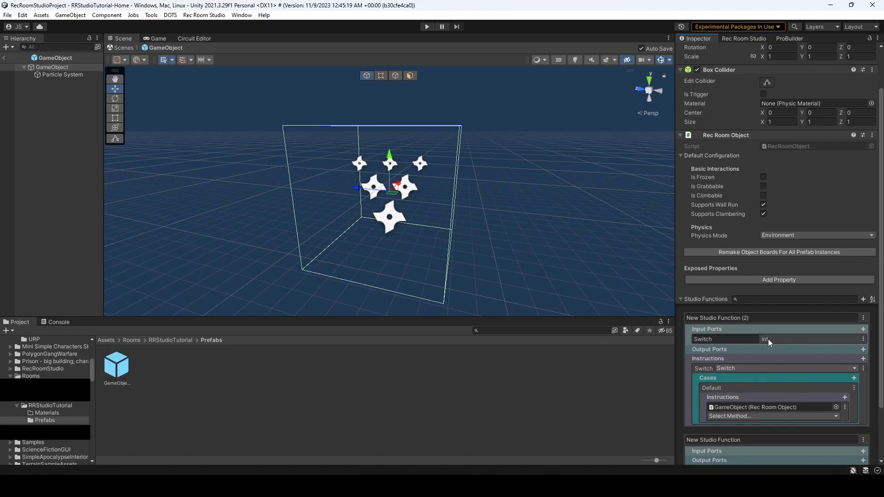
mouse_move(763, 345)
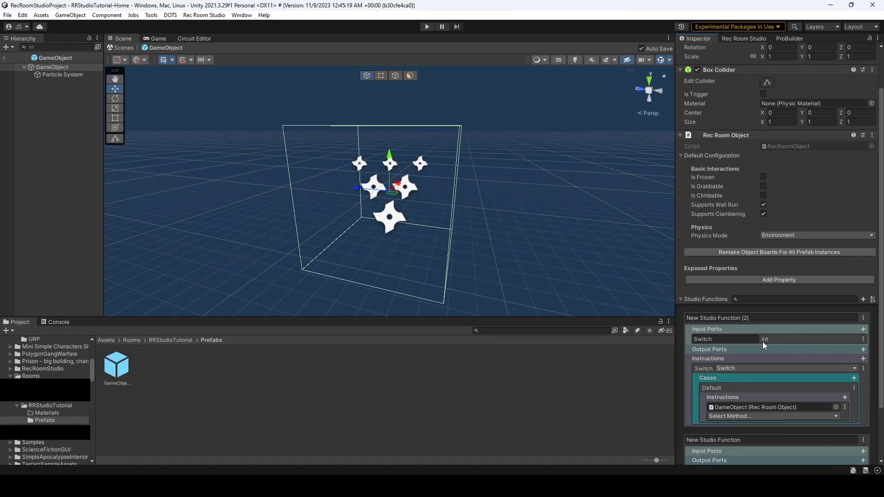
mouse_move(770, 345)
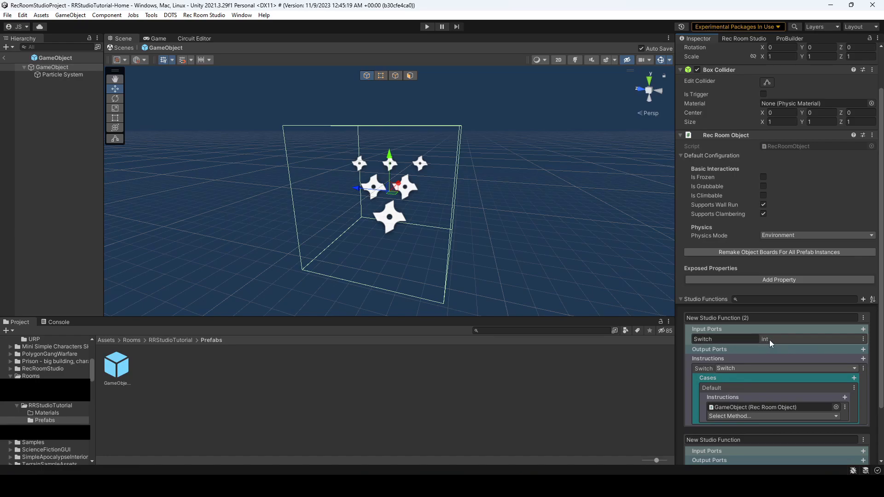
mouse_move(754, 404)
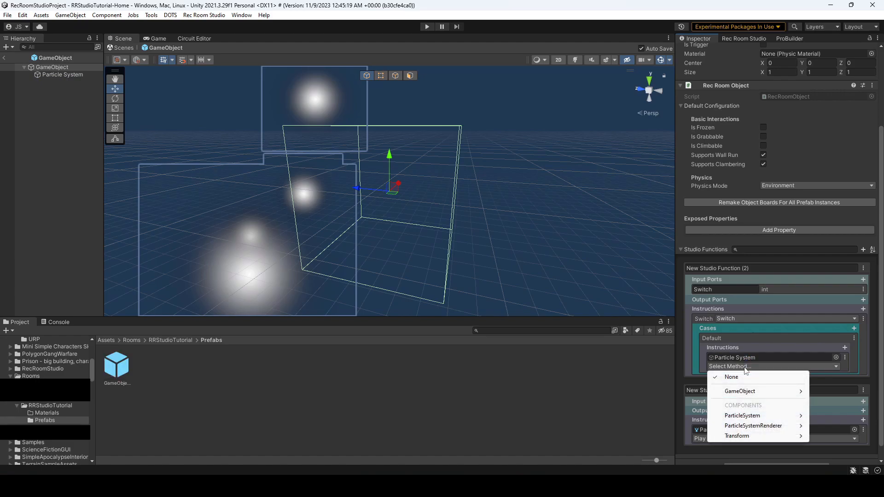
Set the Switch default case to a material.set instruction on the Particle System Renderer.
left_click(742, 415)
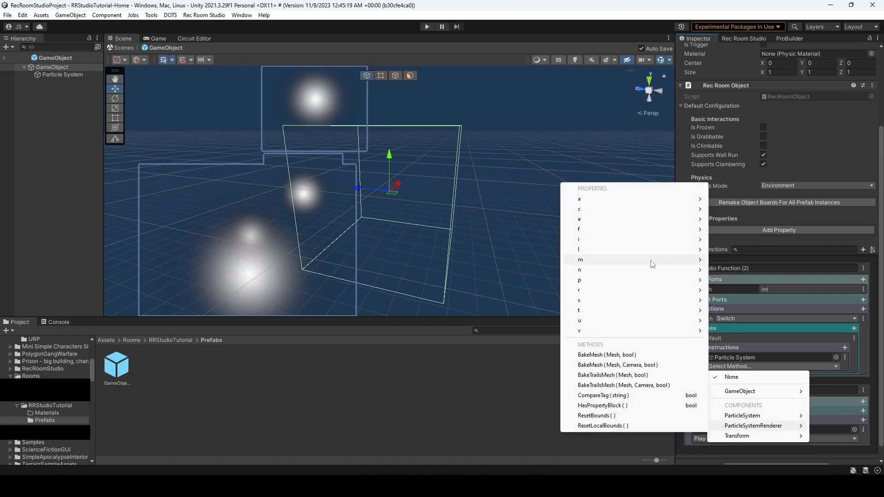
mouse_move(579, 259)
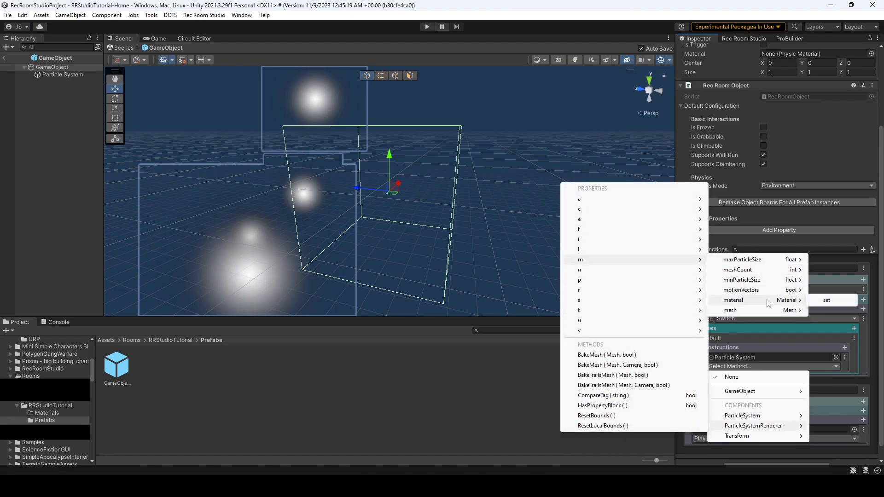
left_click(827, 300)
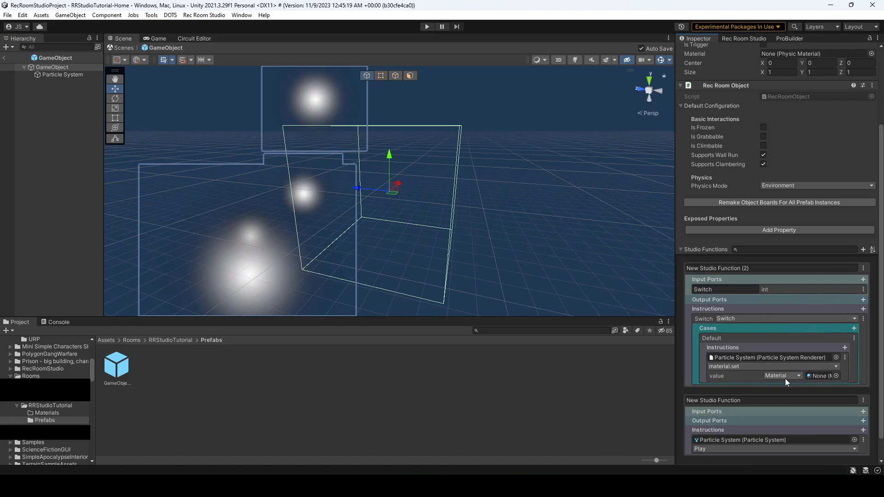
left_click(383, 430)
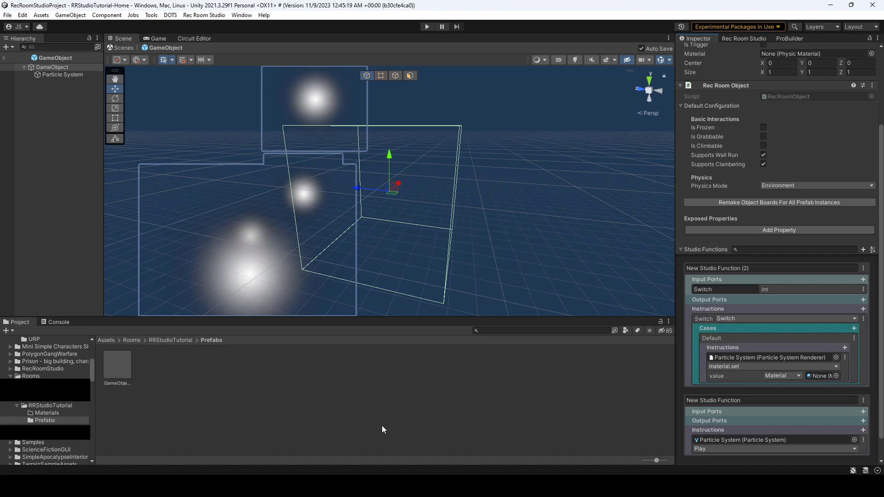
mouse_move(71, 415)
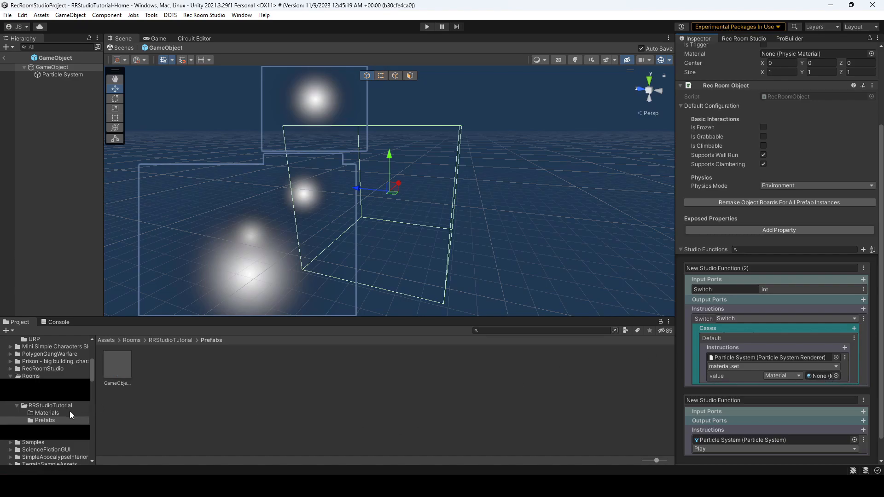
Create the first material in the Materials folder and give it a green base colour.
right_click(46, 412)
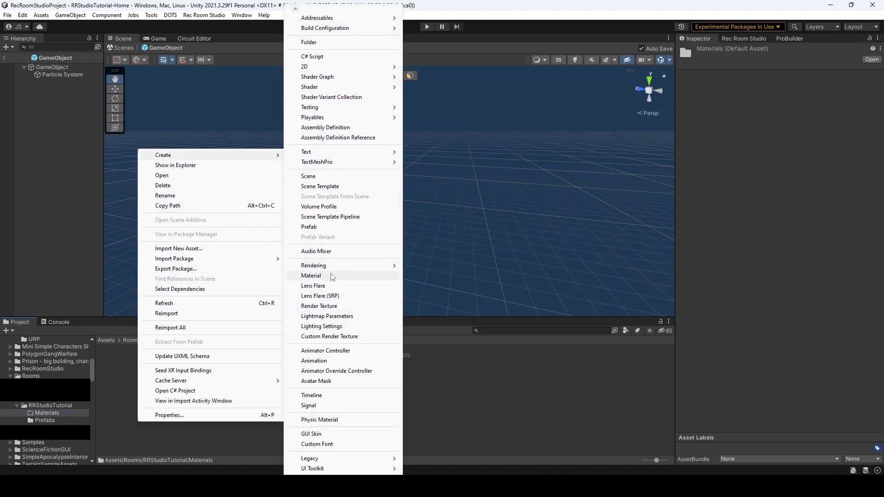
left_click(310, 275)
type("Green")
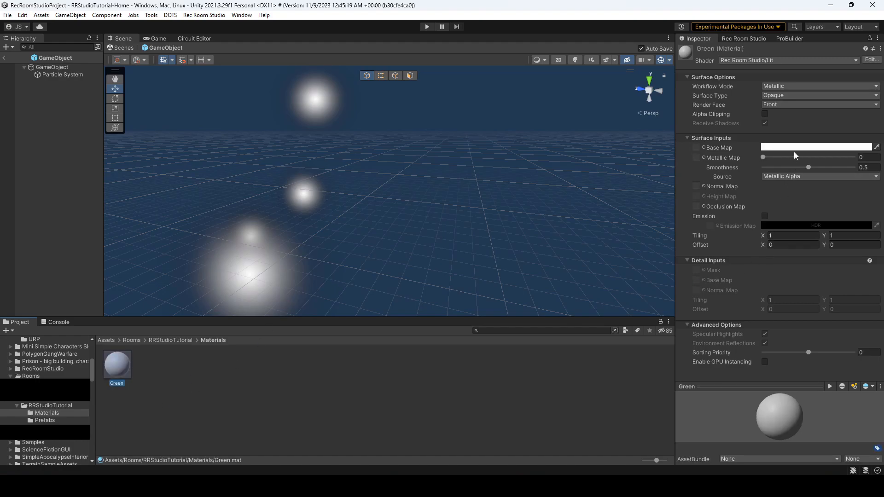
left_click(814, 148)
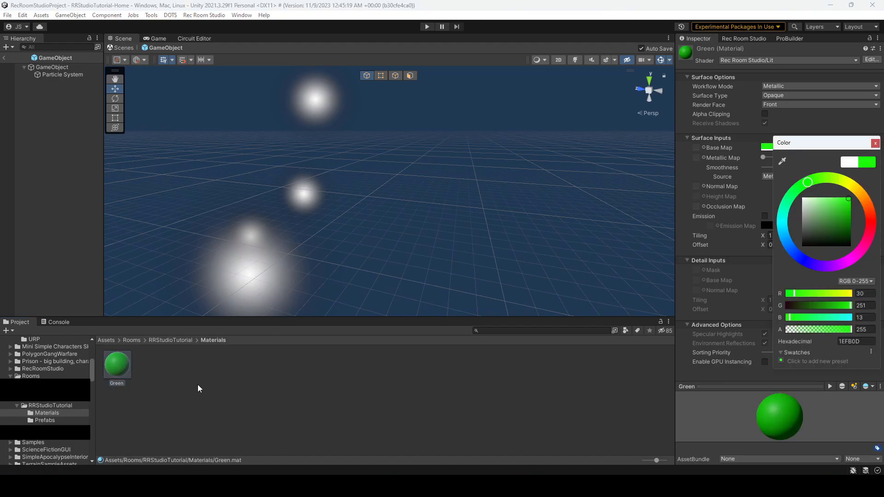
Create a second material and set its base colour to blue.
right_click(198, 389)
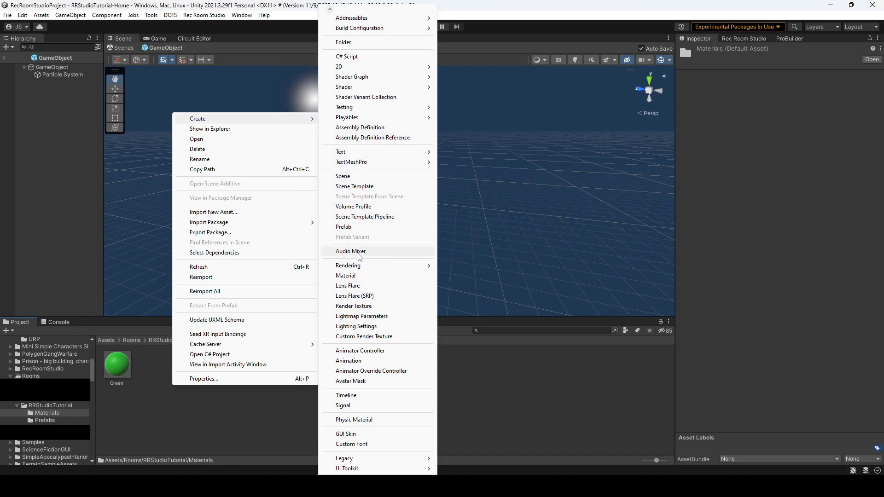
left_click(345, 275)
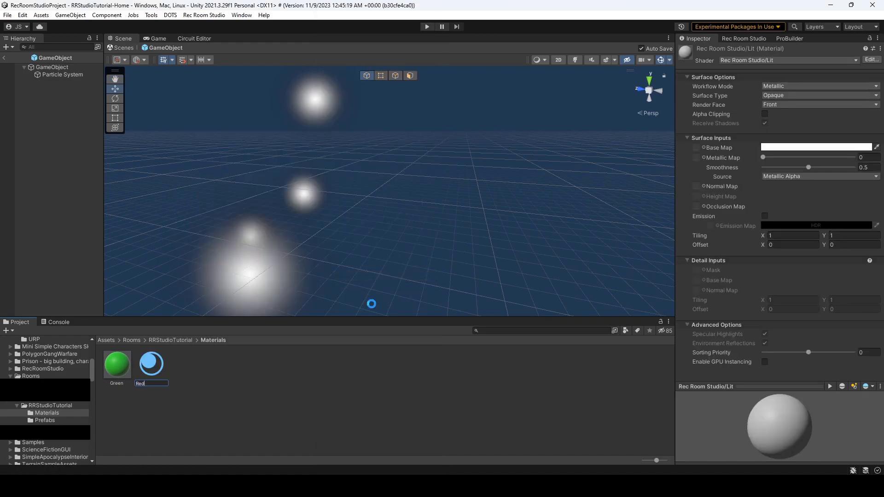
left_click(816, 147)
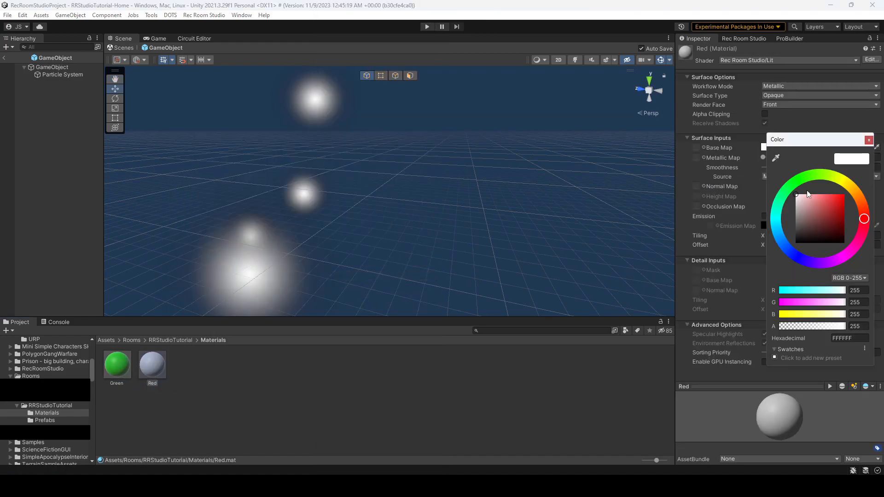
left_click(782, 243)
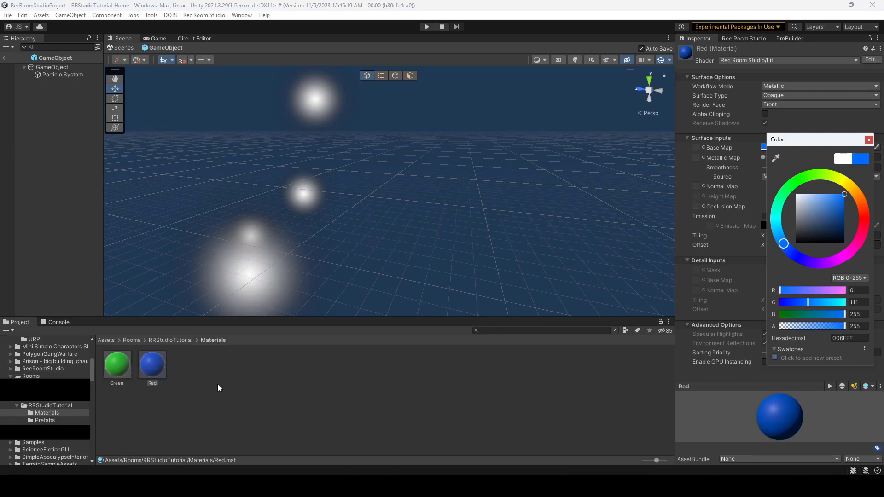
Create a third material for the red colour.
right_click(220, 387)
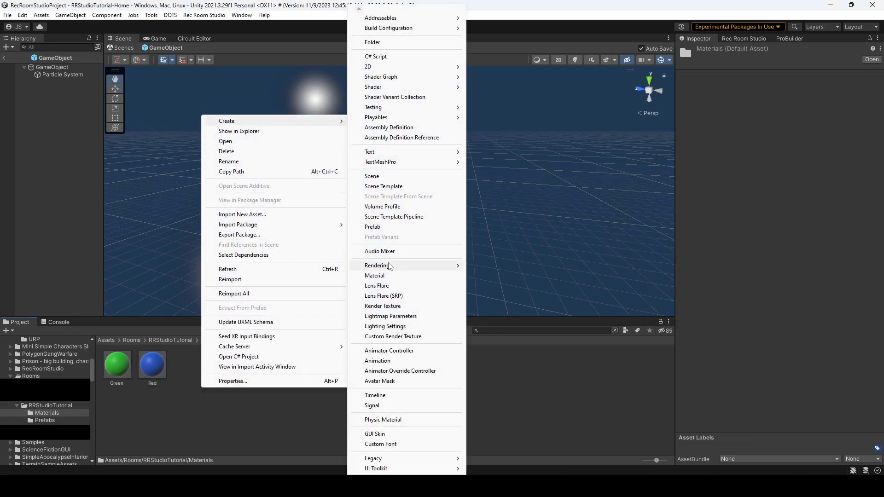
left_click(375, 276)
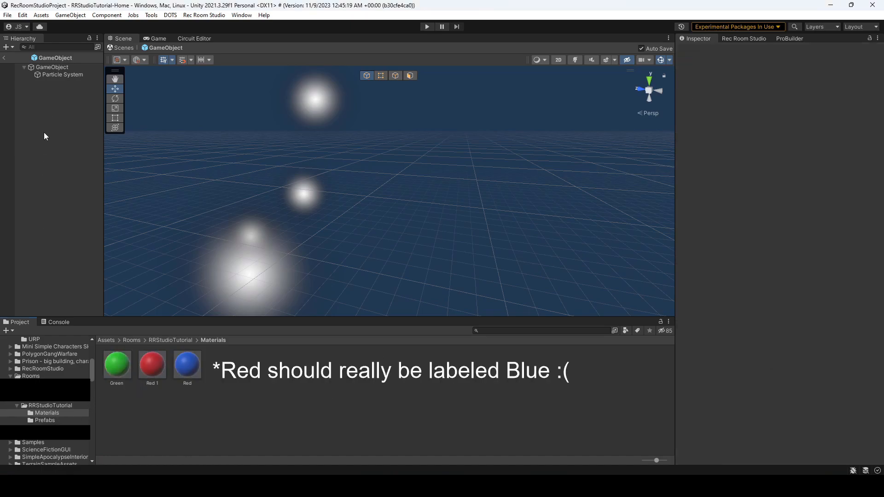
Add cases 0, 1 and 2 to the prefab root's Switch instruction and start choosing case 0's Particle System method.
left_click(52, 66)
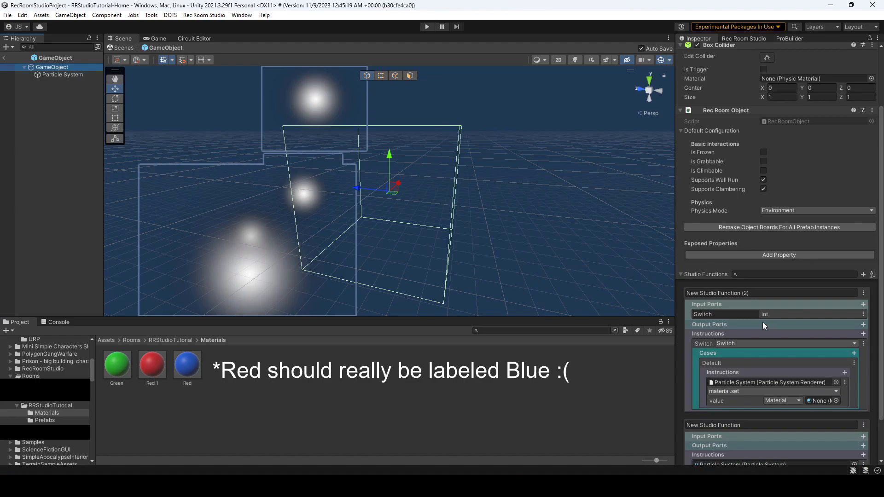
mouse_move(725, 371)
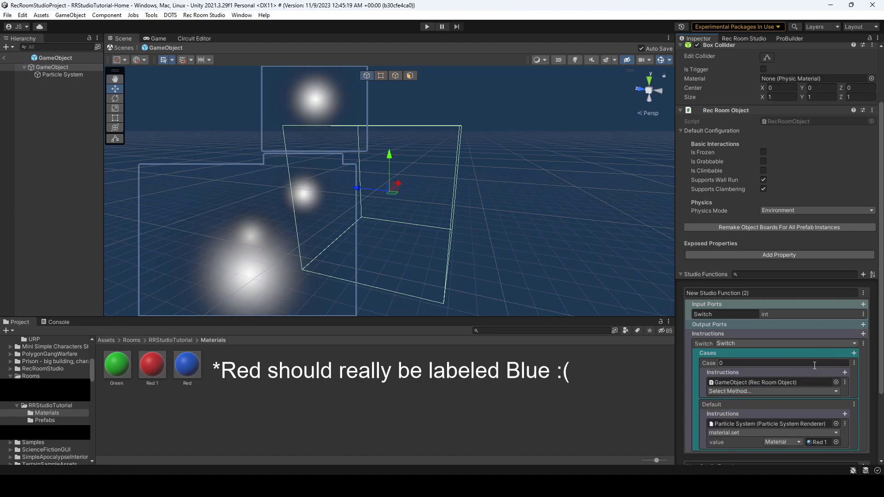
left_click(854, 353)
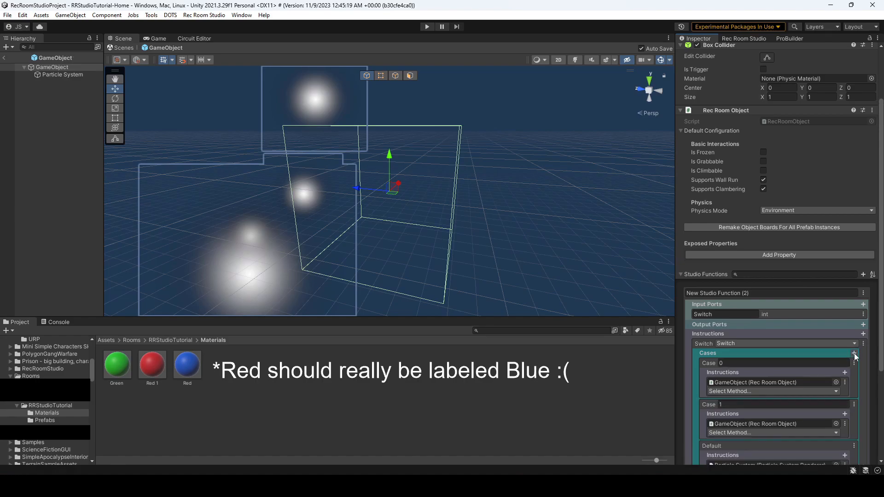
scroll("down", 3)
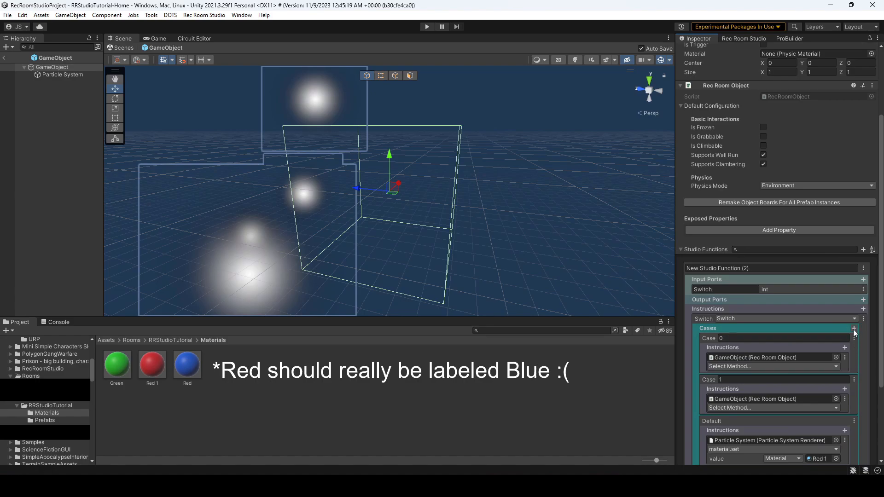
left_click(853, 328)
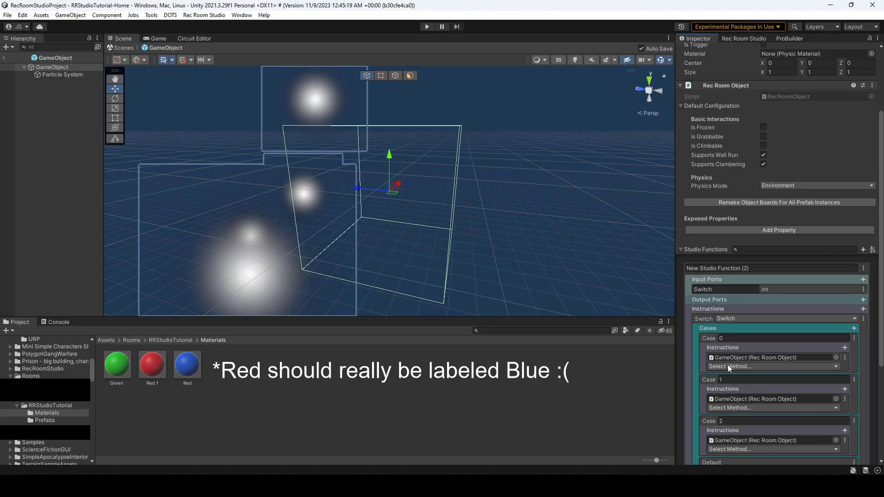
mouse_move(725, 354)
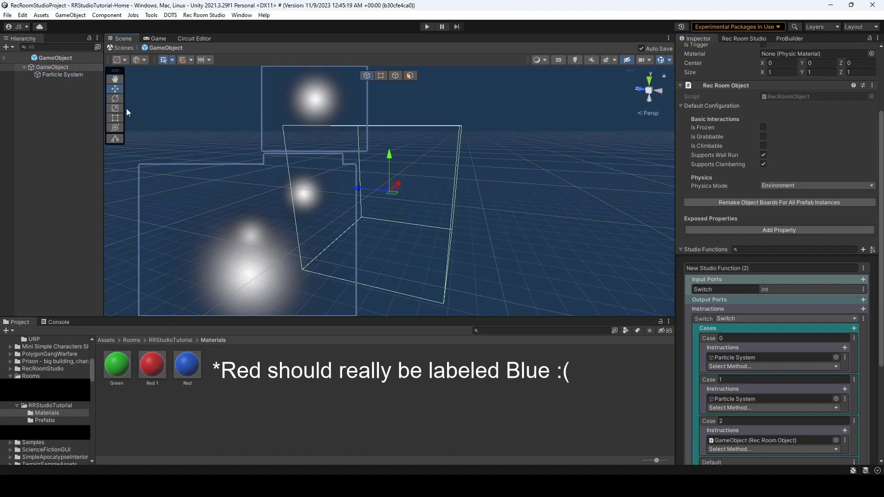
left_click(772, 365)
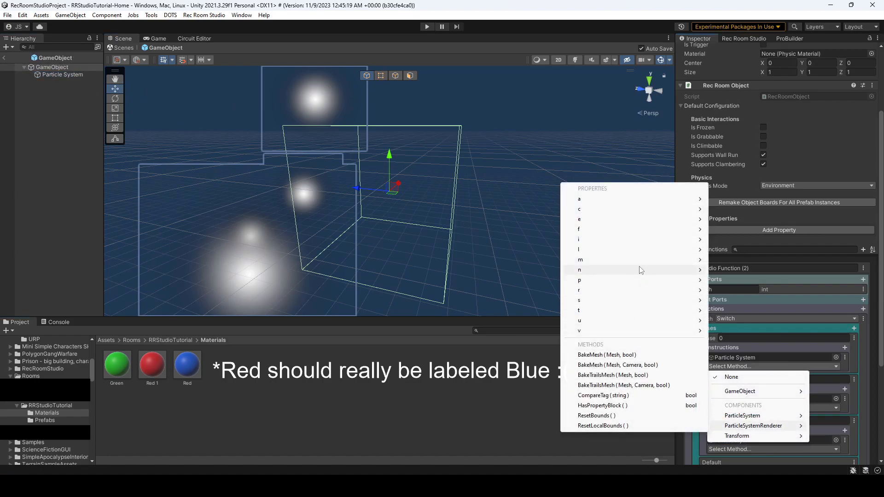
mouse_move(580, 260)
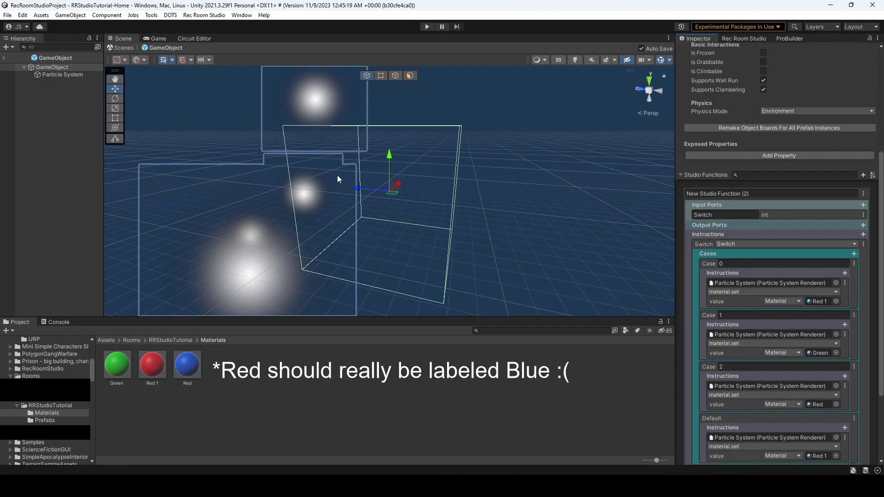
Set the switch cases to ParticleSystemRenderer material.set with Red 1, Green and Red materials.
scroll("down", 3)
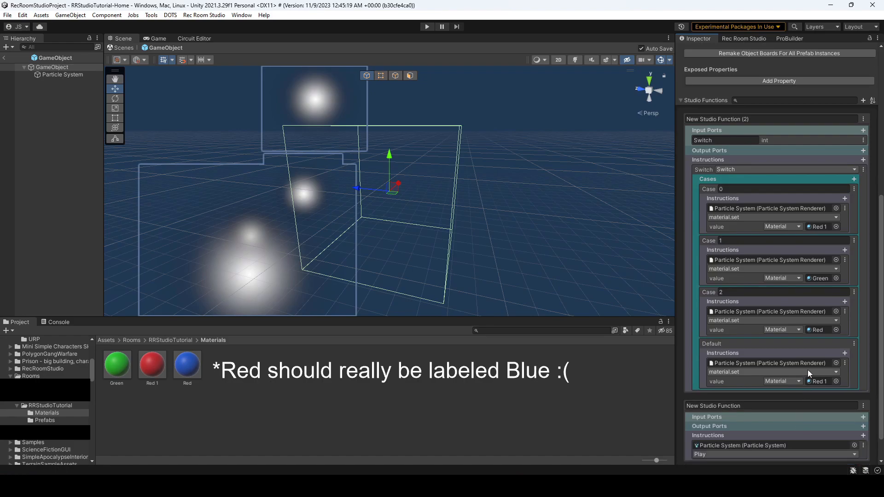
mouse_move(806, 276)
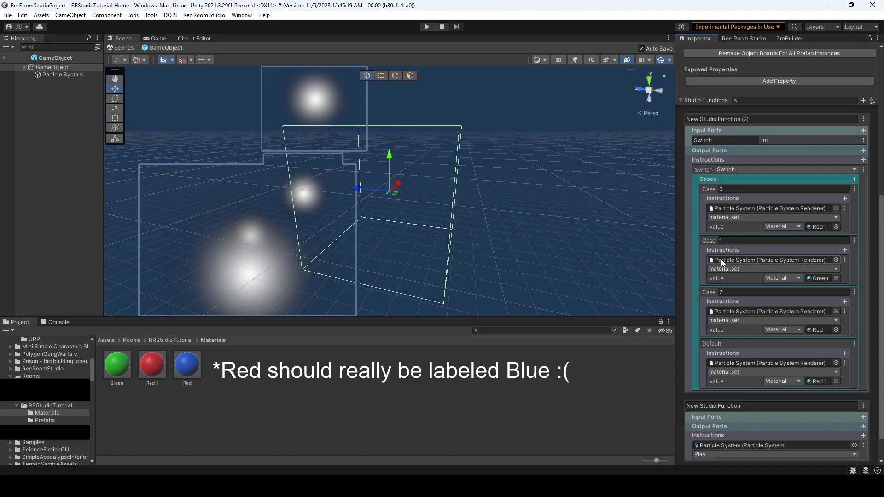
scroll("down", 3)
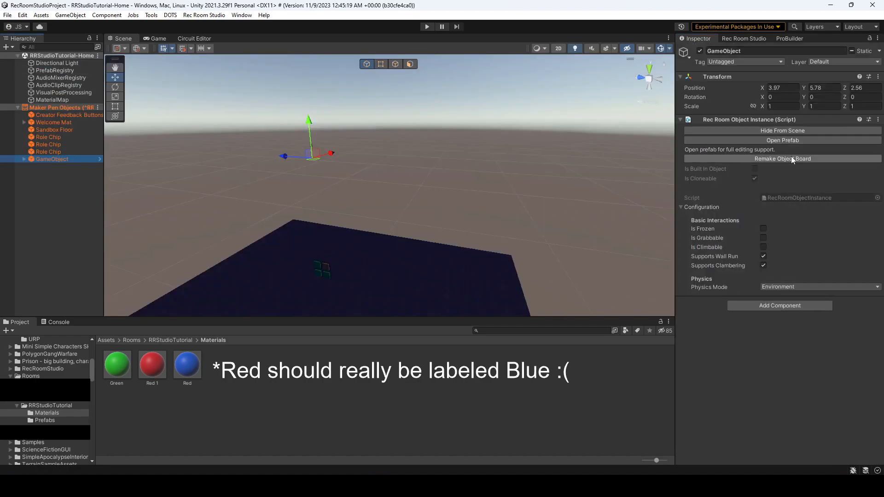
Remake the object board, rename the prefab Particles and its functions SwitchColor and PlayParticle.
left_click(783, 158)
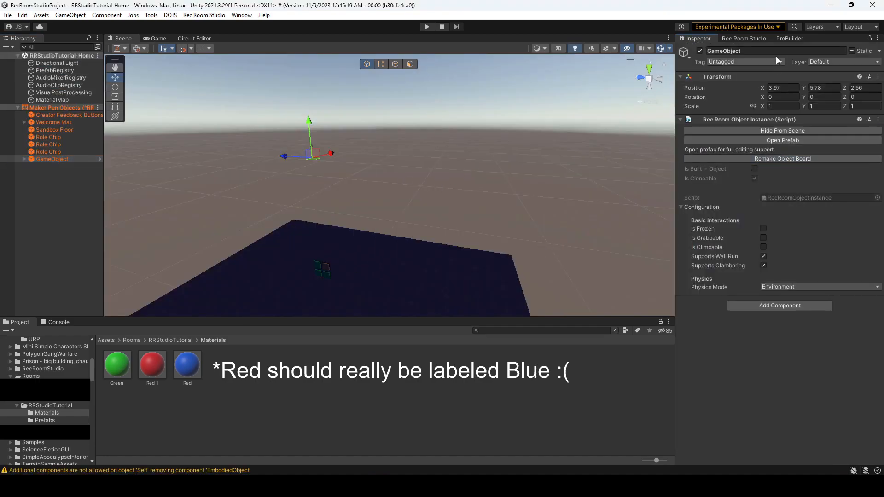
left_click(744, 38)
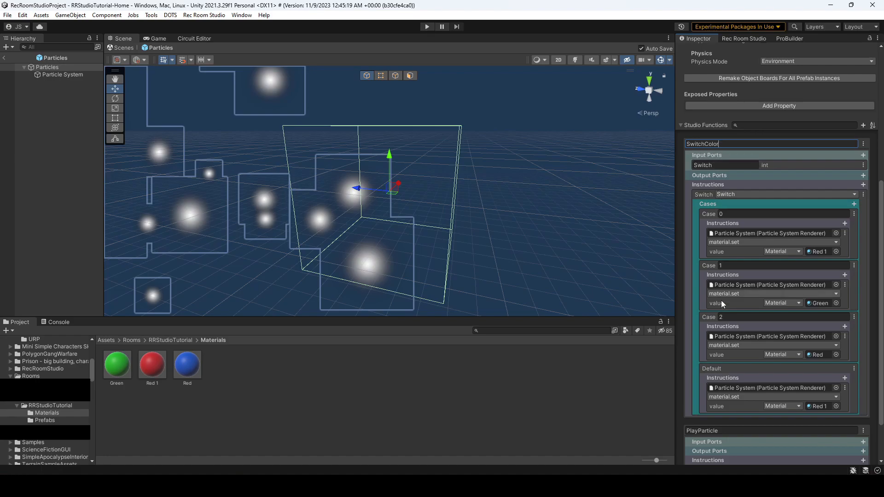
scroll("down", 3)
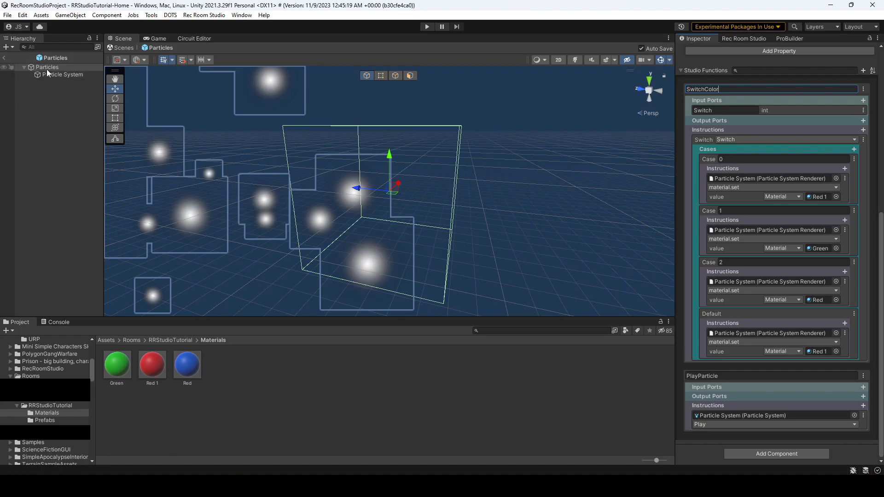
mouse_move(6, 61)
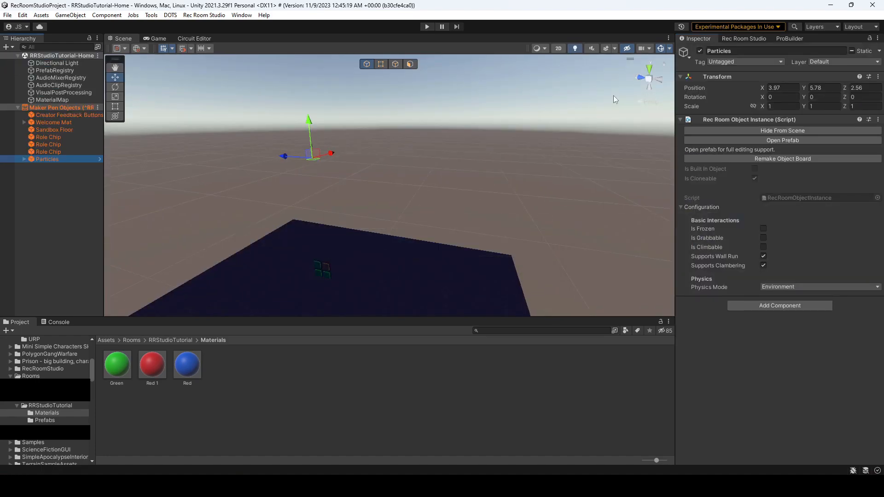
left_click(426, 26)
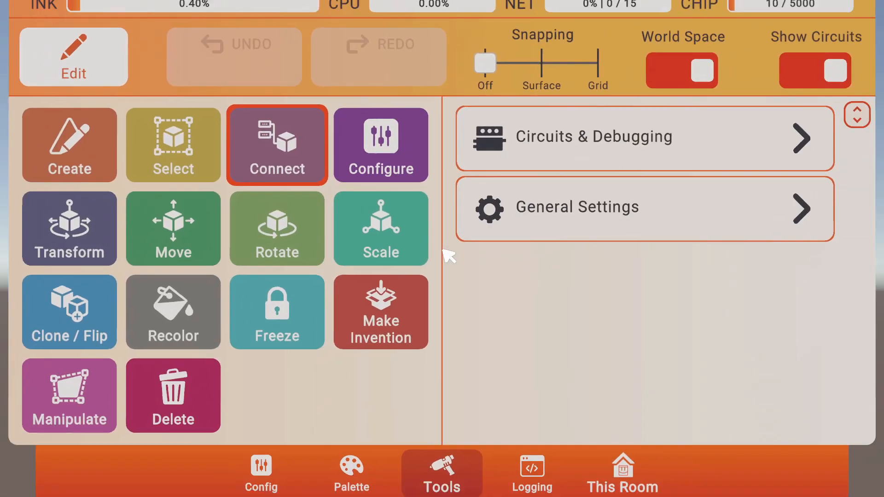
Spawn a Button from the Maker Pen Palette search, ready to add a Studio Function chip.
left_click(357, 456)
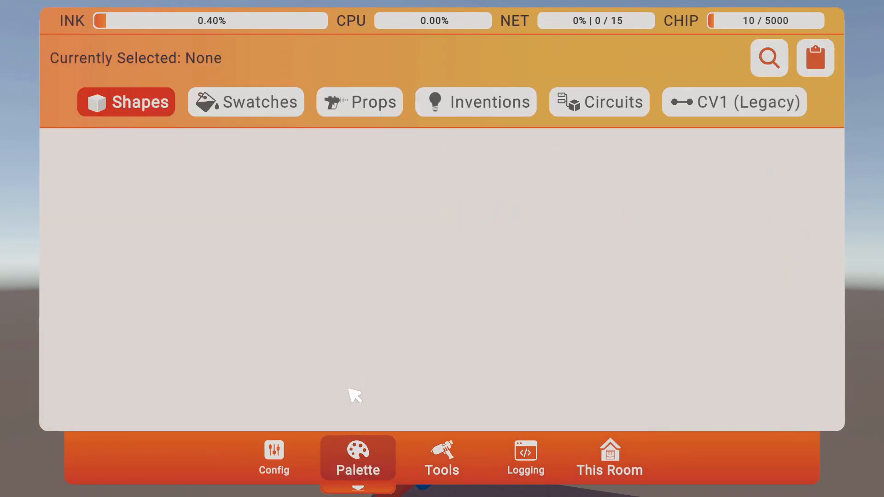
left_click(768, 57)
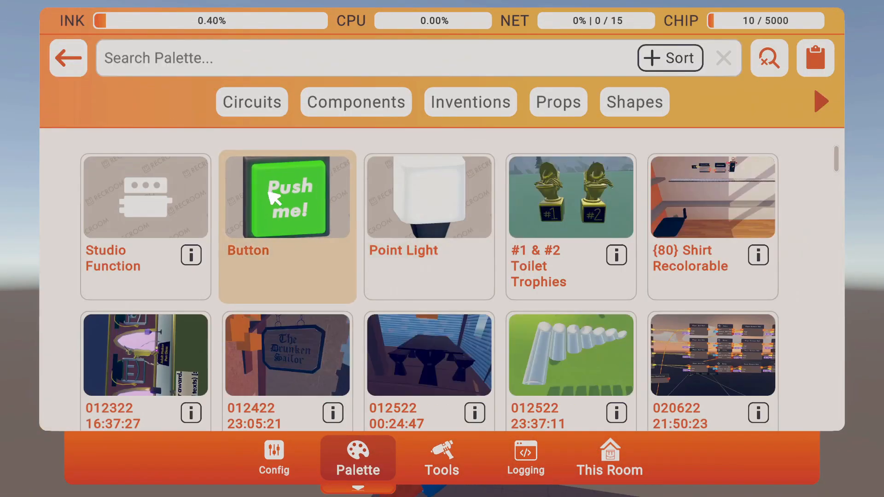
left_click(287, 197)
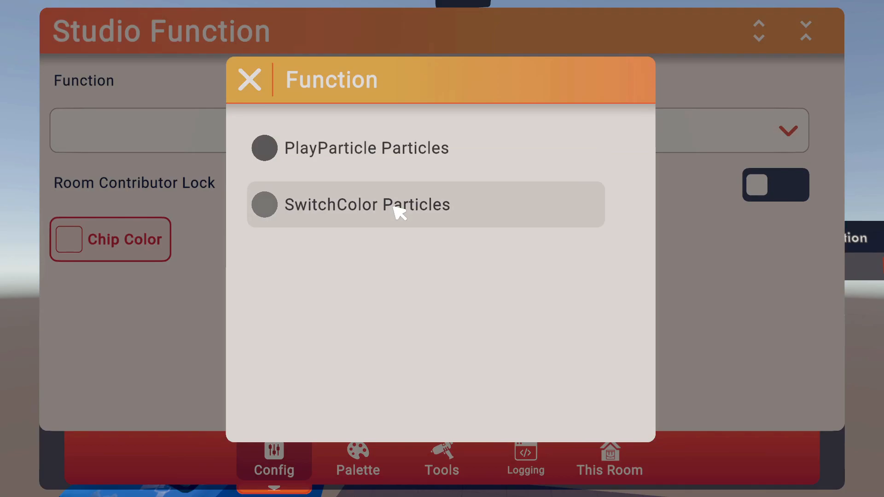
Choose SwitchColor Particles as the Studio Function chip's function.
left_click(247, 79)
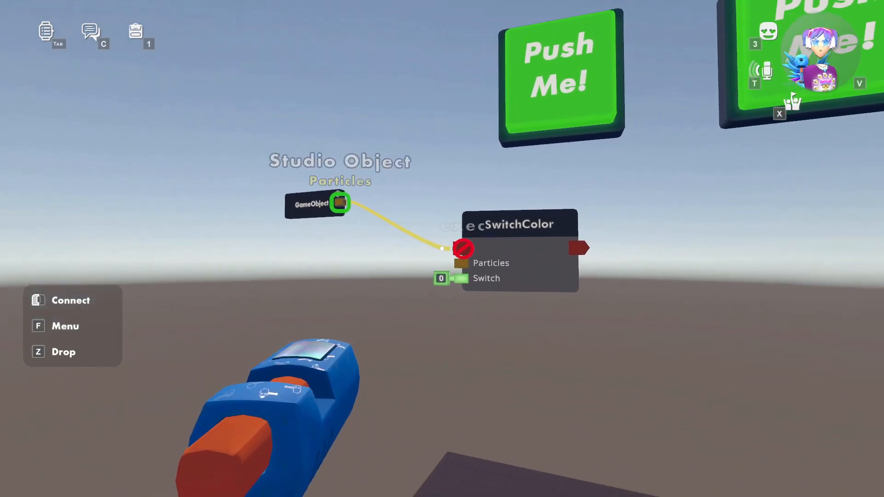
mouse_move(442, 249)
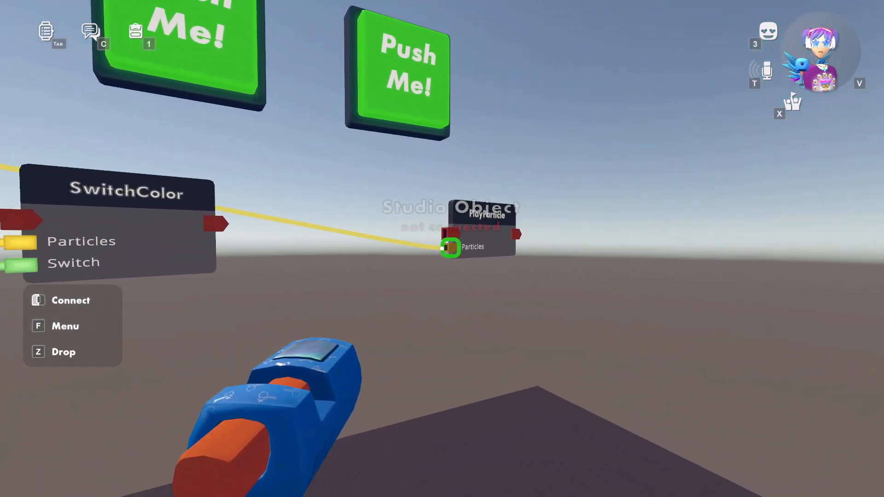